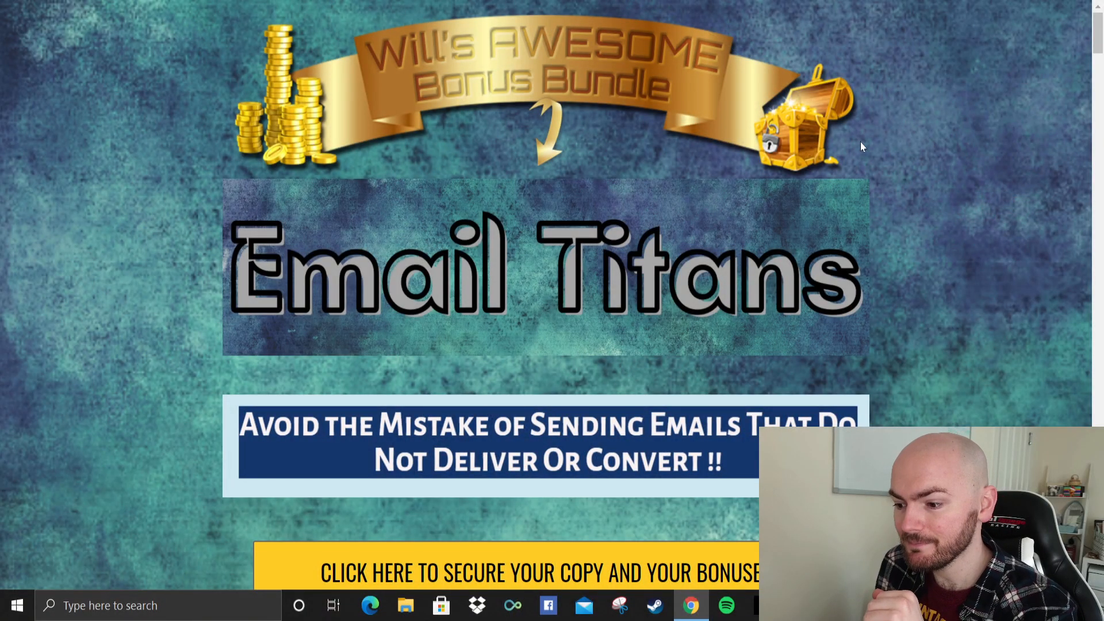
{"action": "mouse_move", "coordinate": [891, 111]}
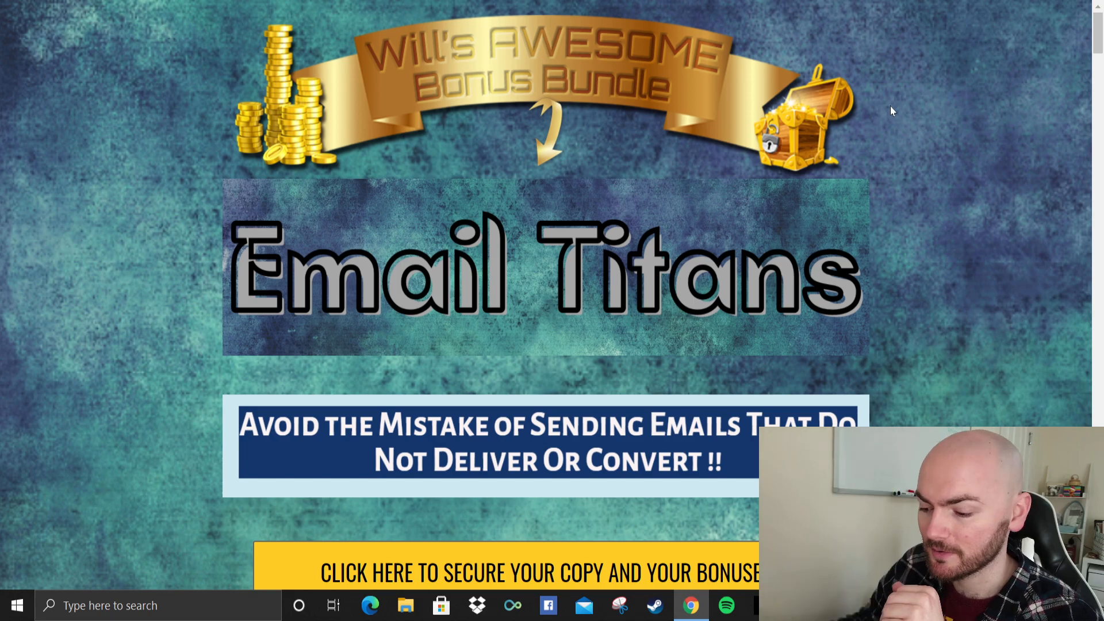
{"action": "scroll", "scroll_direction": "down", "scroll_amount": 3}
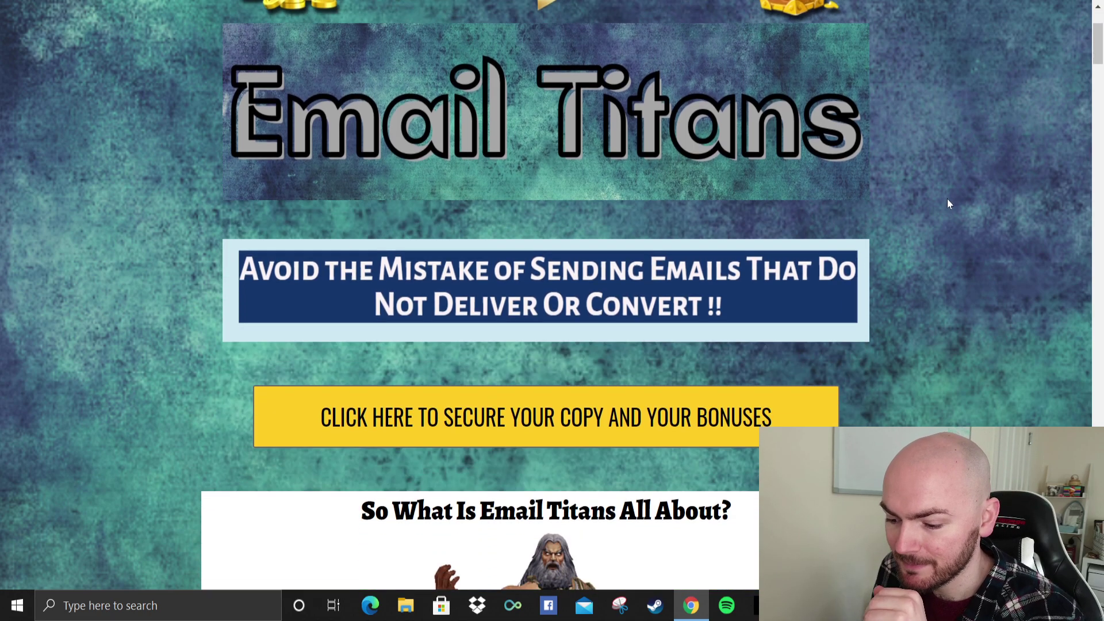
{"action": "scroll", "scroll_direction": "down", "scroll_amount": 3}
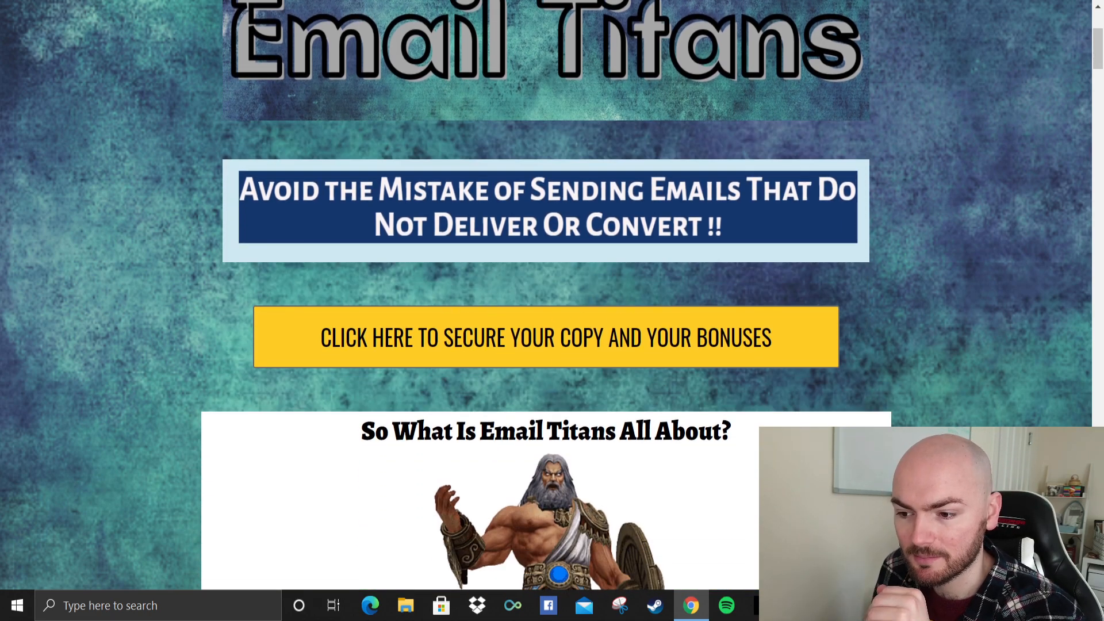
{"action": "scroll", "scroll_direction": "up", "scroll_amount": 3}
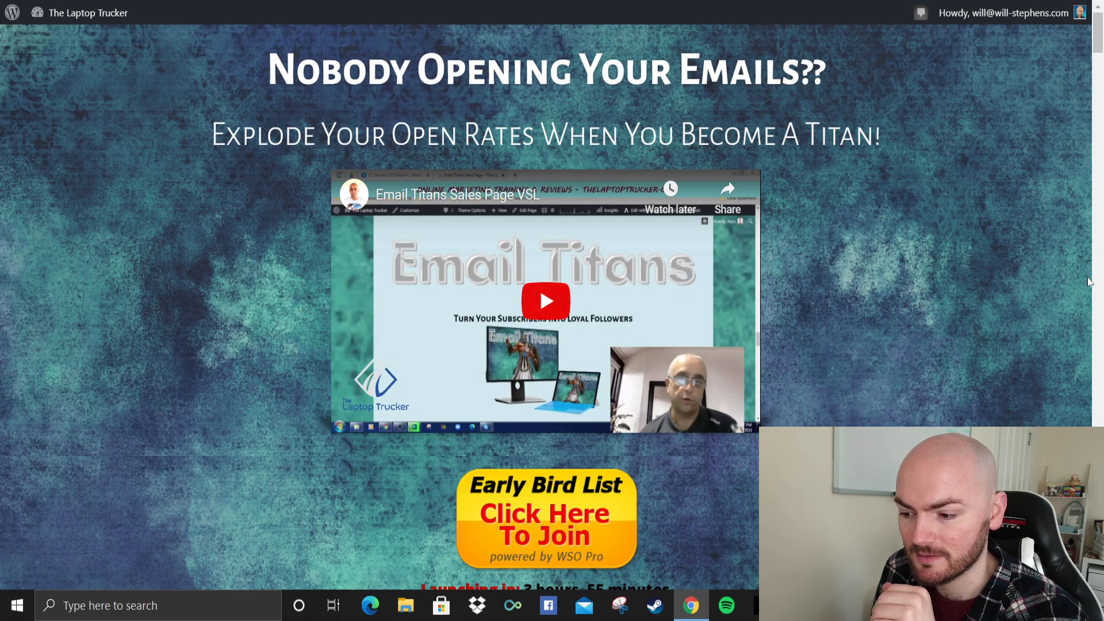
{"action": "scroll", "scroll_direction": "down", "scroll_amount": 3}
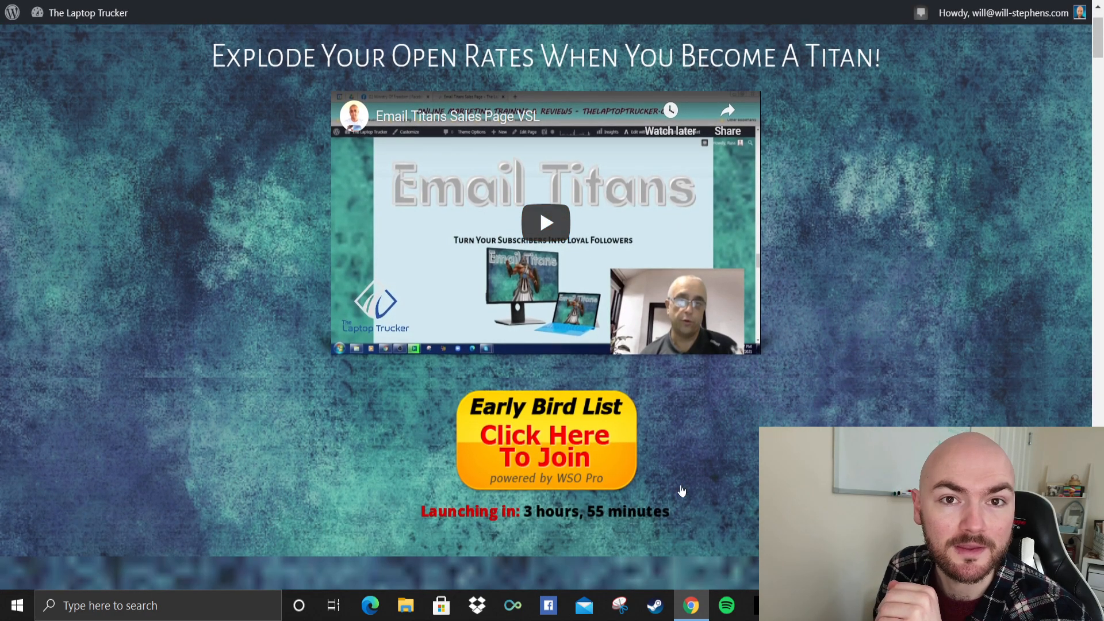
{"action": "scroll", "scroll_direction": "down", "scroll_amount": 3}
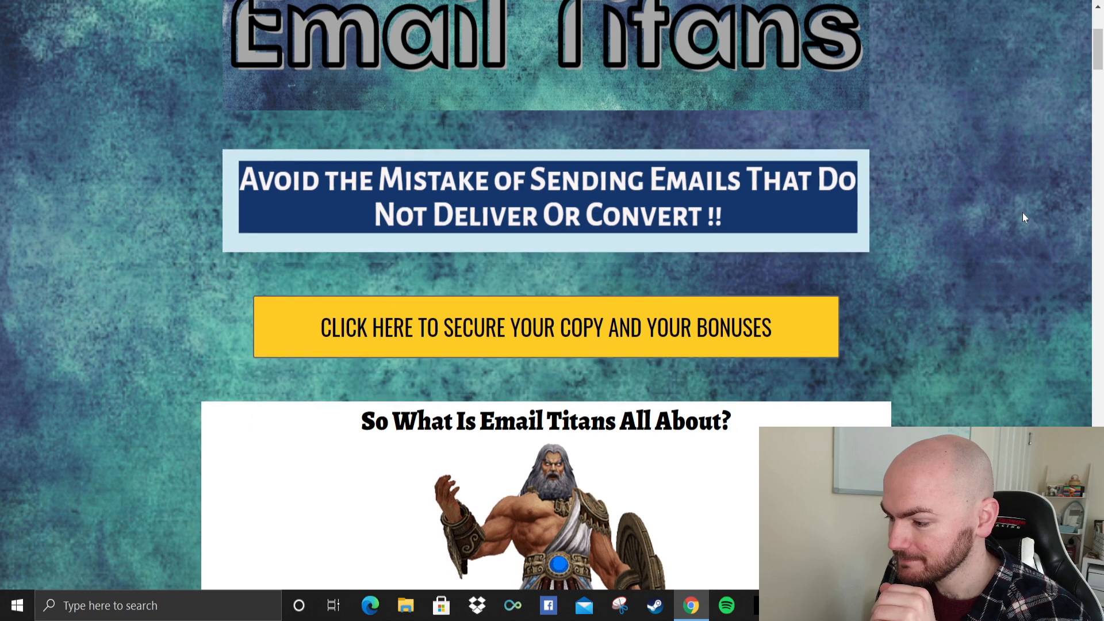
{"action": "scroll", "scroll_direction": "down", "scroll_amount": 3}
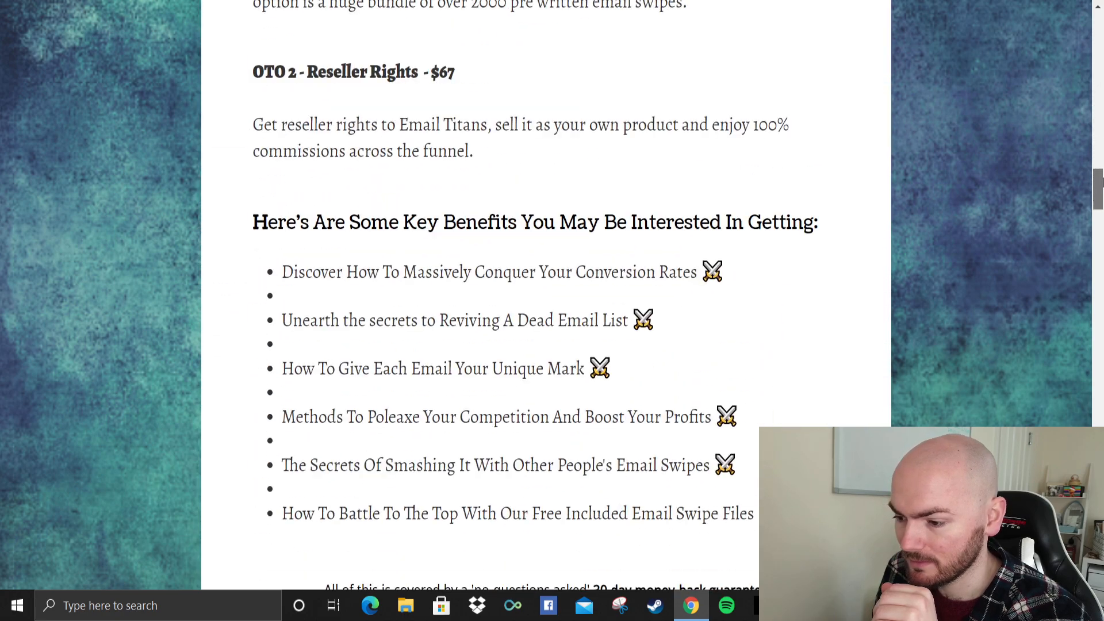
{"action": "scroll", "scroll_direction": "down", "scroll_amount": 3}
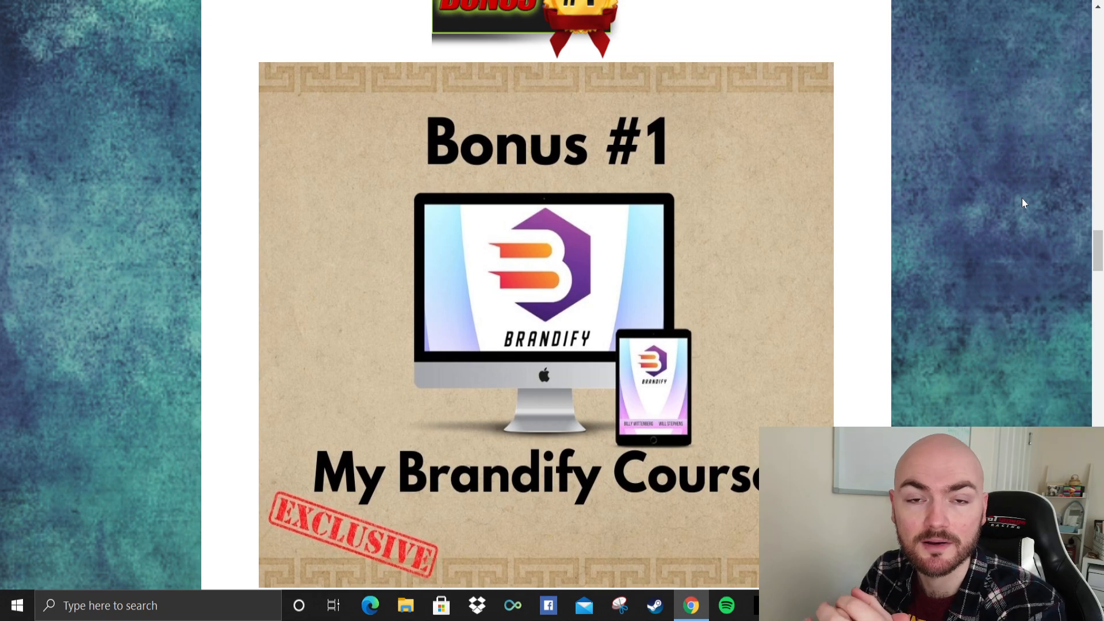
{"action": "mouse_move", "coordinate": [946, 57]}
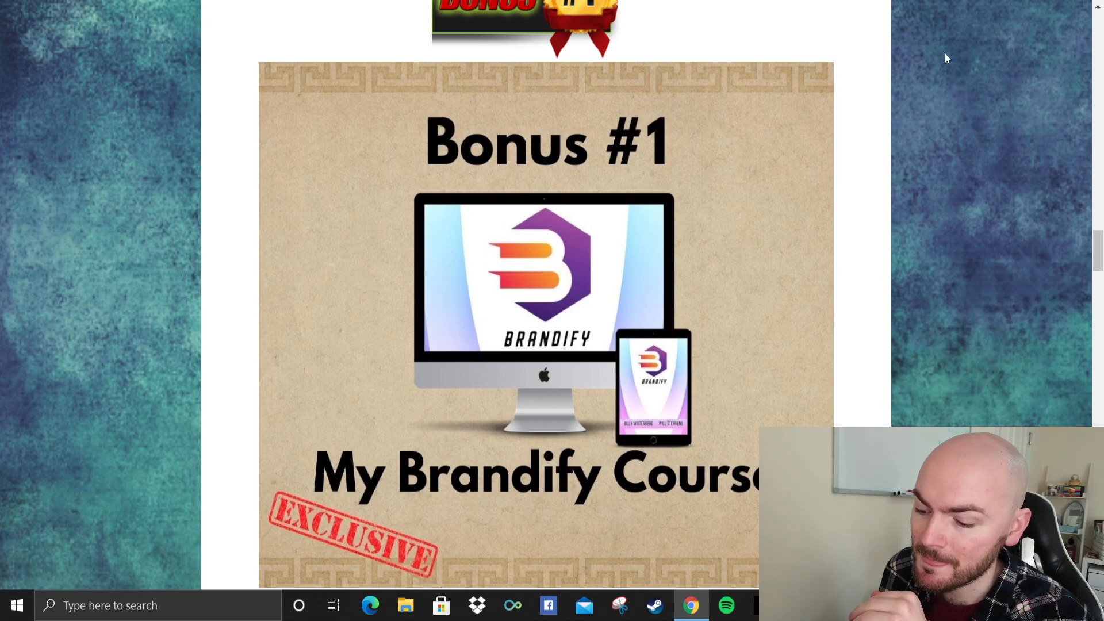
{"action": "scroll", "scroll_direction": "down", "scroll_amount": 3}
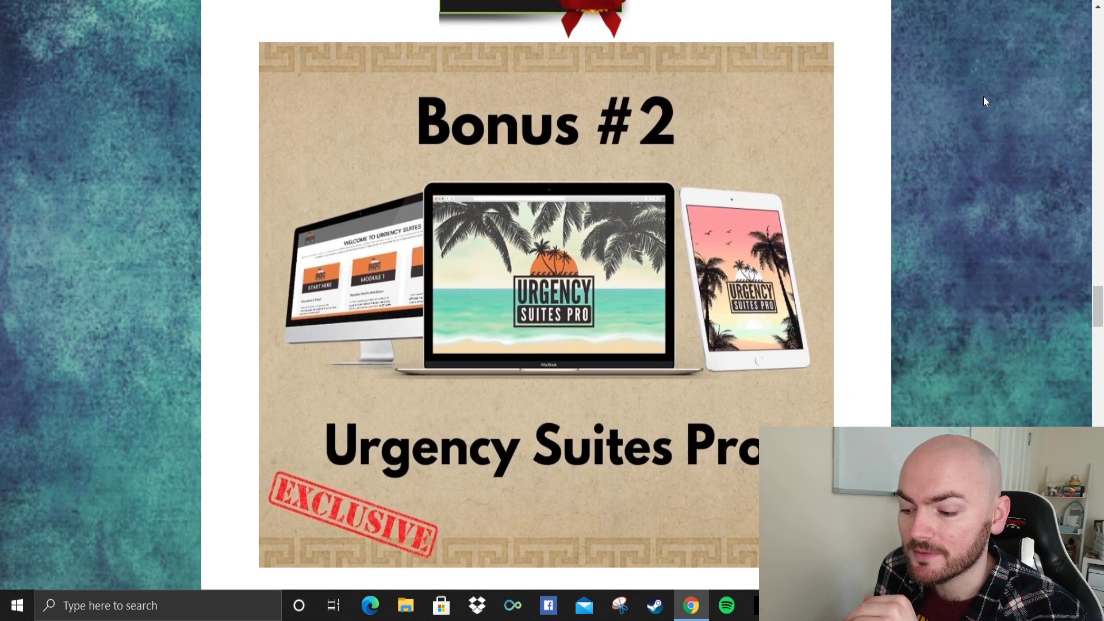
{"action": "scroll", "scroll_direction": "down", "scroll_amount": 3}
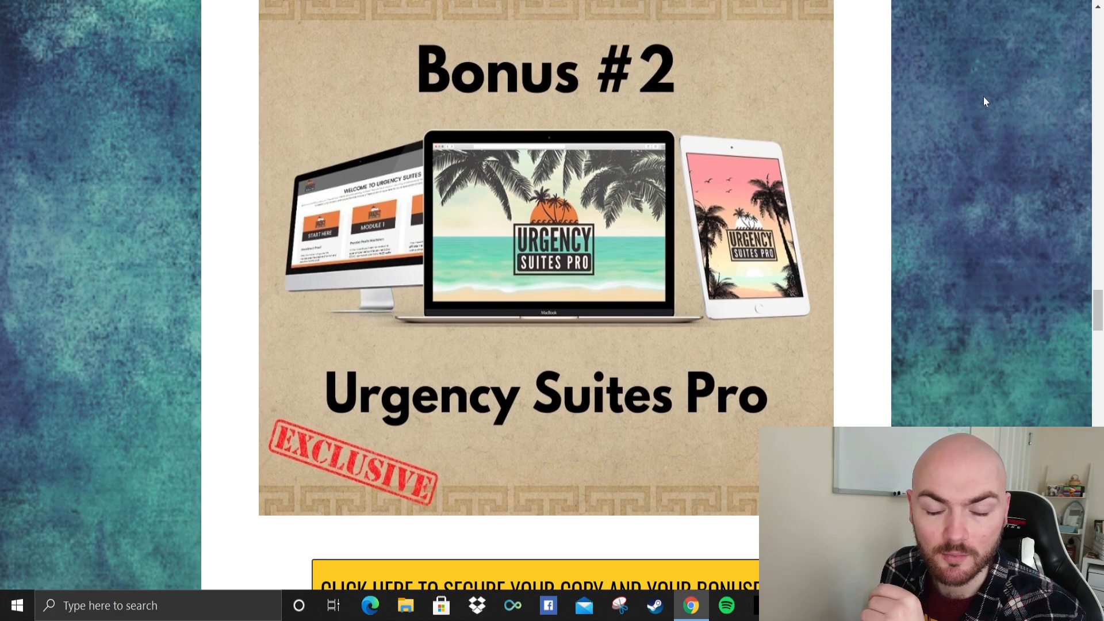
{"action": "scroll", "scroll_direction": "down", "scroll_amount": 3}
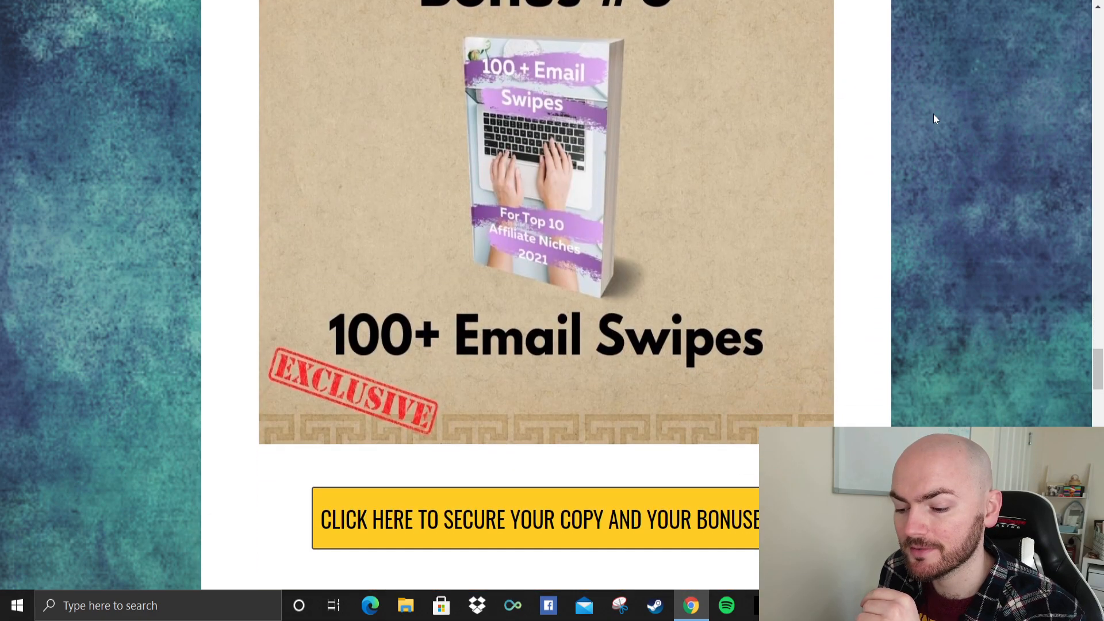
{"action": "scroll", "scroll_direction": "up", "scroll_amount": 3}
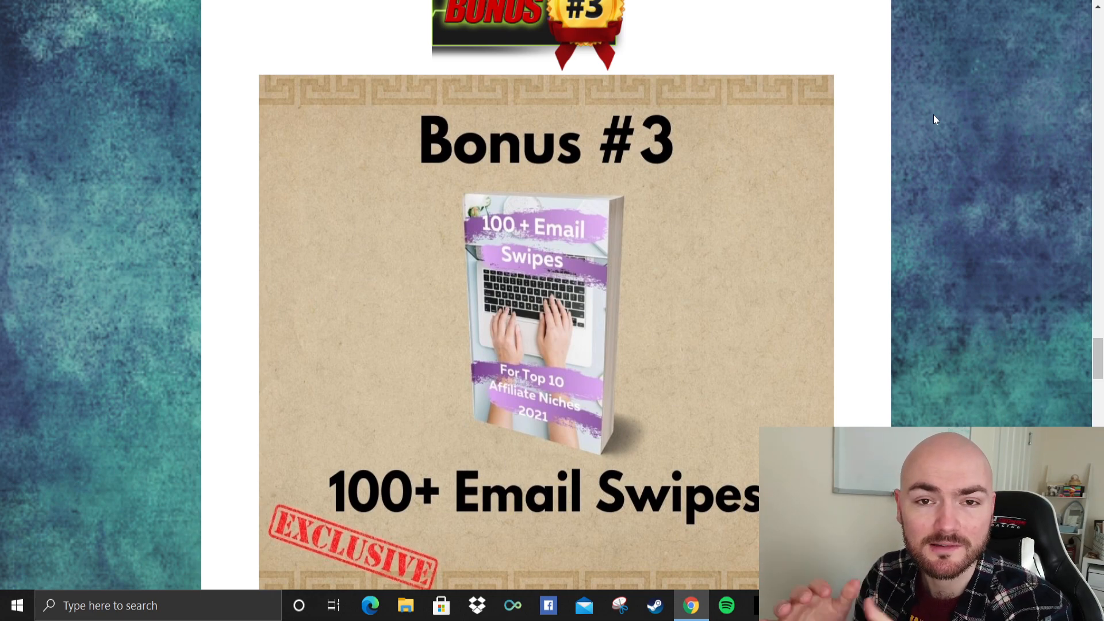
{"action": "scroll", "scroll_direction": "down", "scroll_amount": 3}
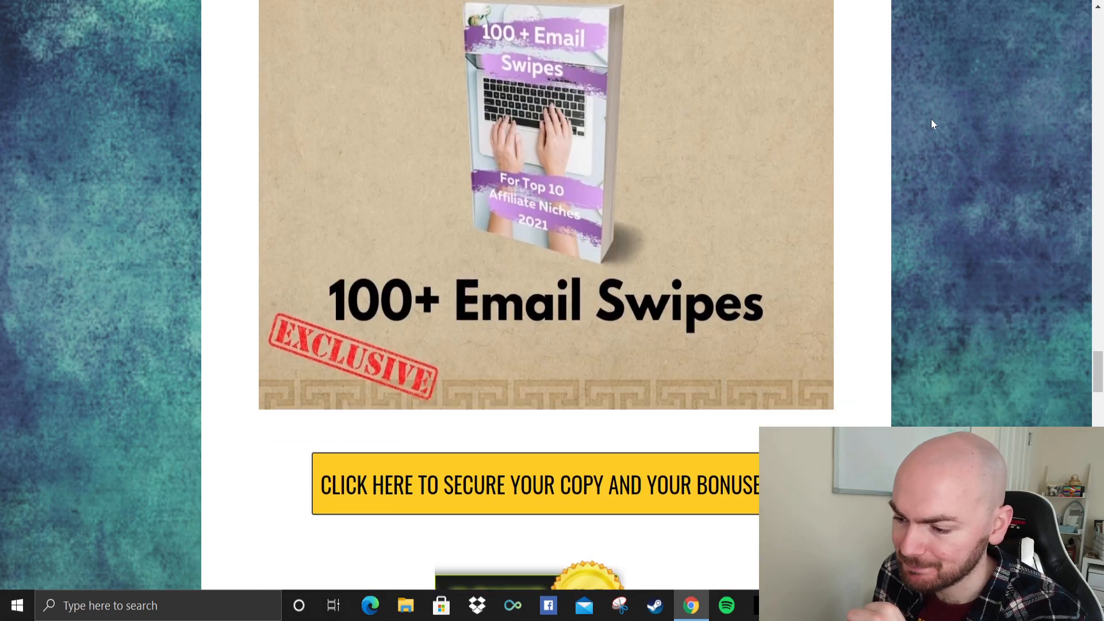
{"action": "scroll", "scroll_direction": "down", "scroll_amount": 3}
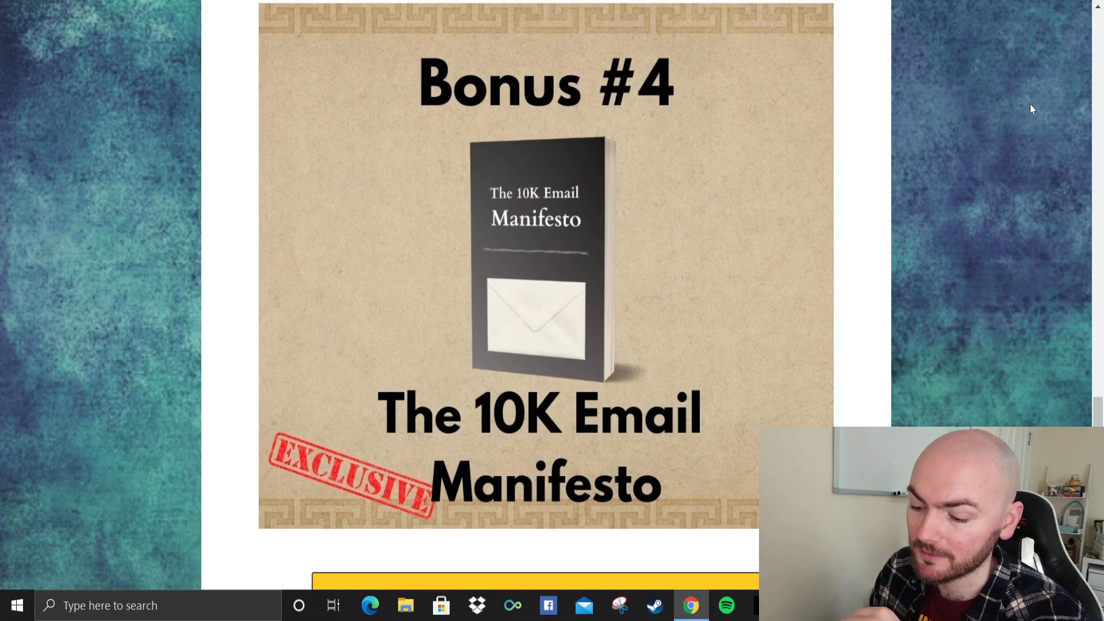
{"action": "scroll", "scroll_direction": "down", "scroll_amount": 3}
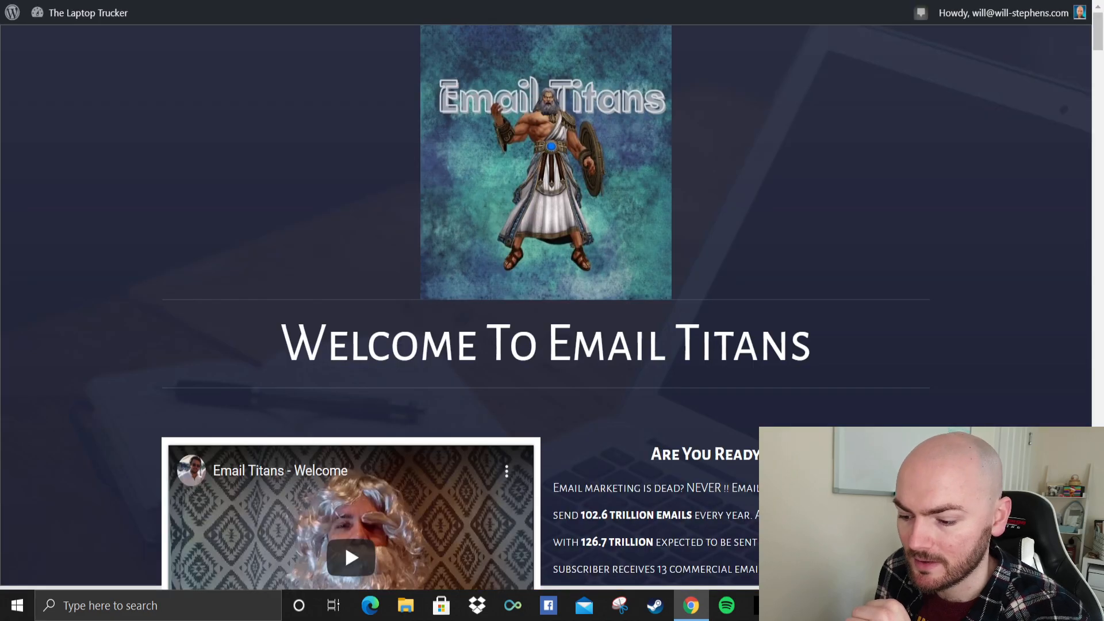
{"action": "scroll", "scroll_direction": "down", "scroll_amount": 3}
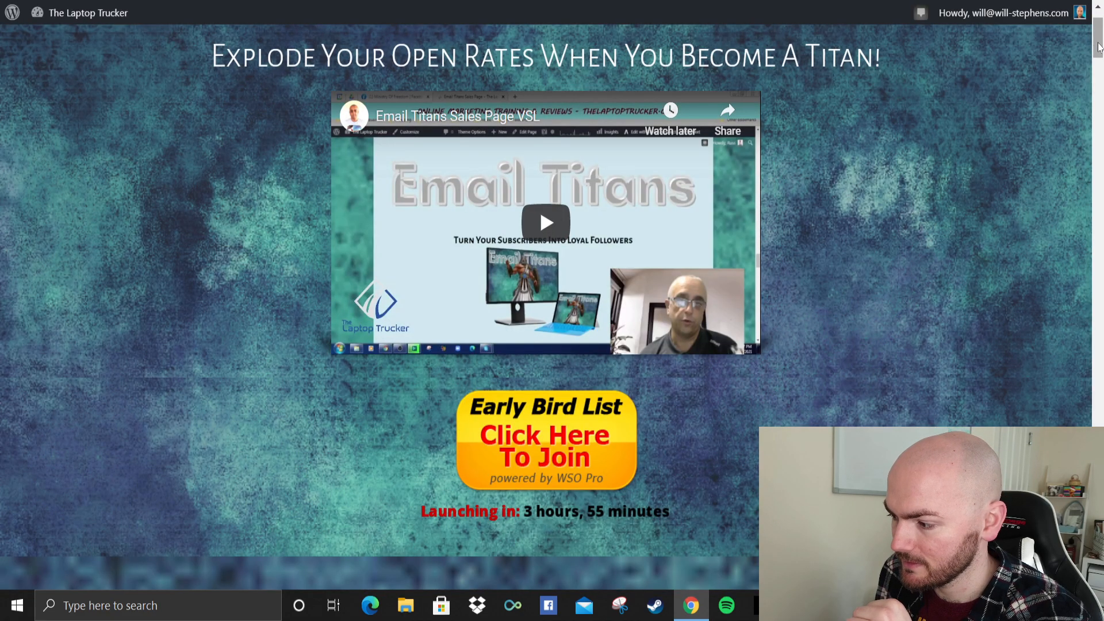
{"action": "scroll", "scroll_direction": "down", "scroll_amount": 3}
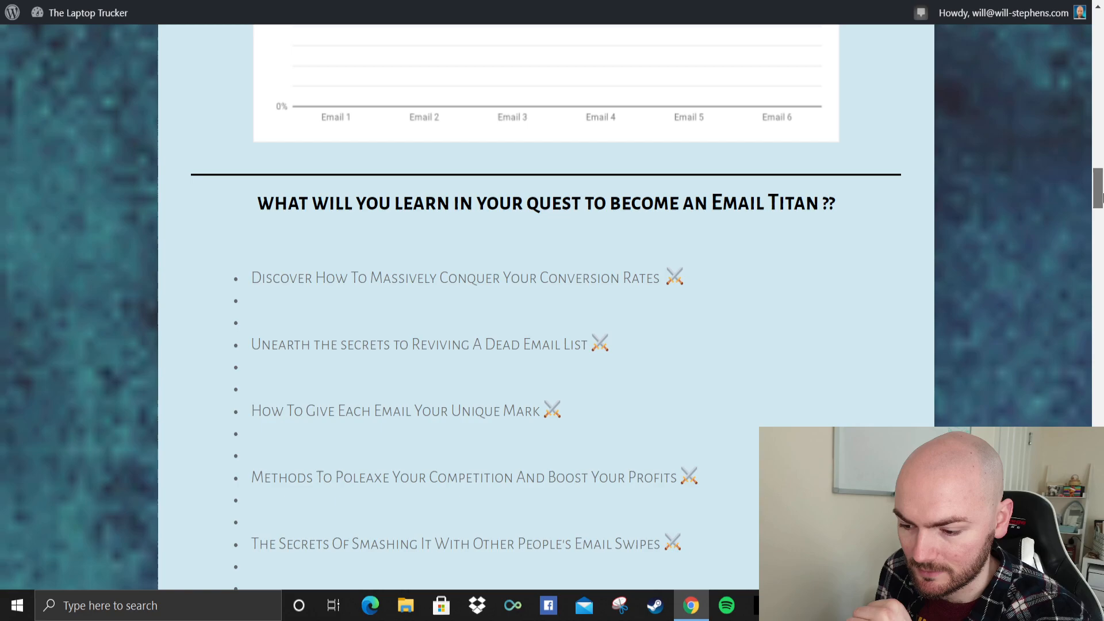
{"action": "scroll", "scroll_direction": "up", "scroll_amount": 3}
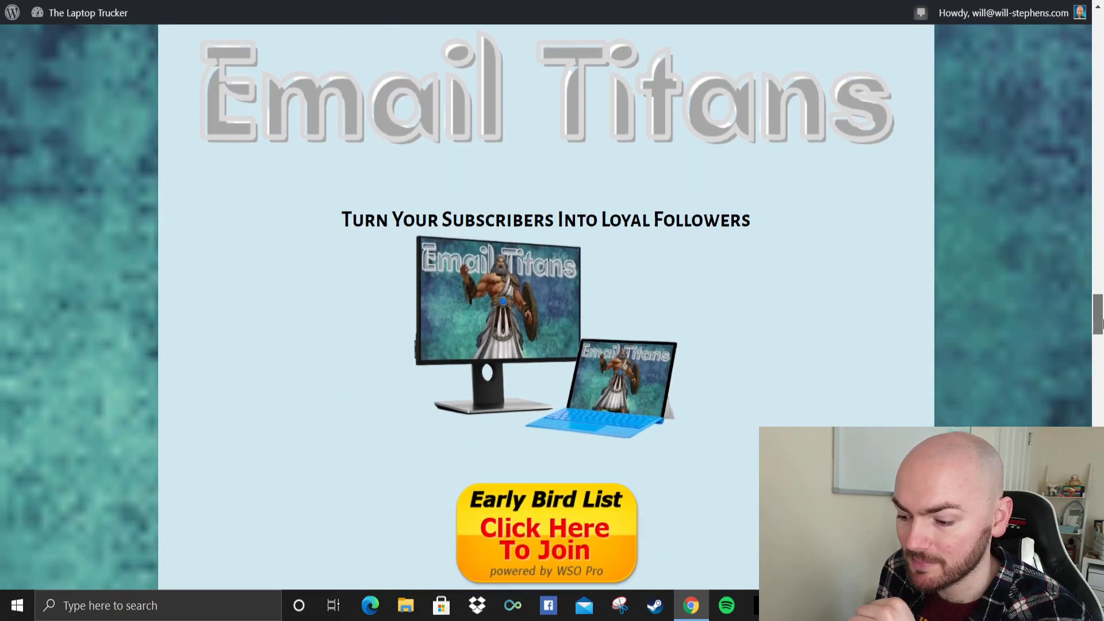
{"action": "scroll", "scroll_direction": "down", "scroll_amount": 3}
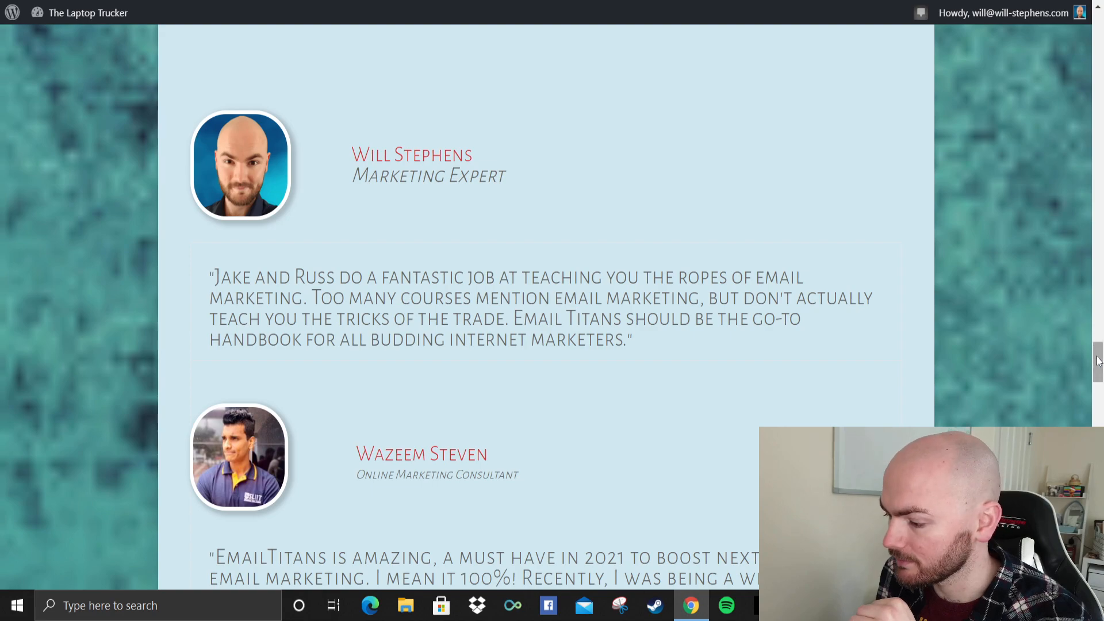
{"action": "scroll", "scroll_direction": "down", "scroll_amount": 3}
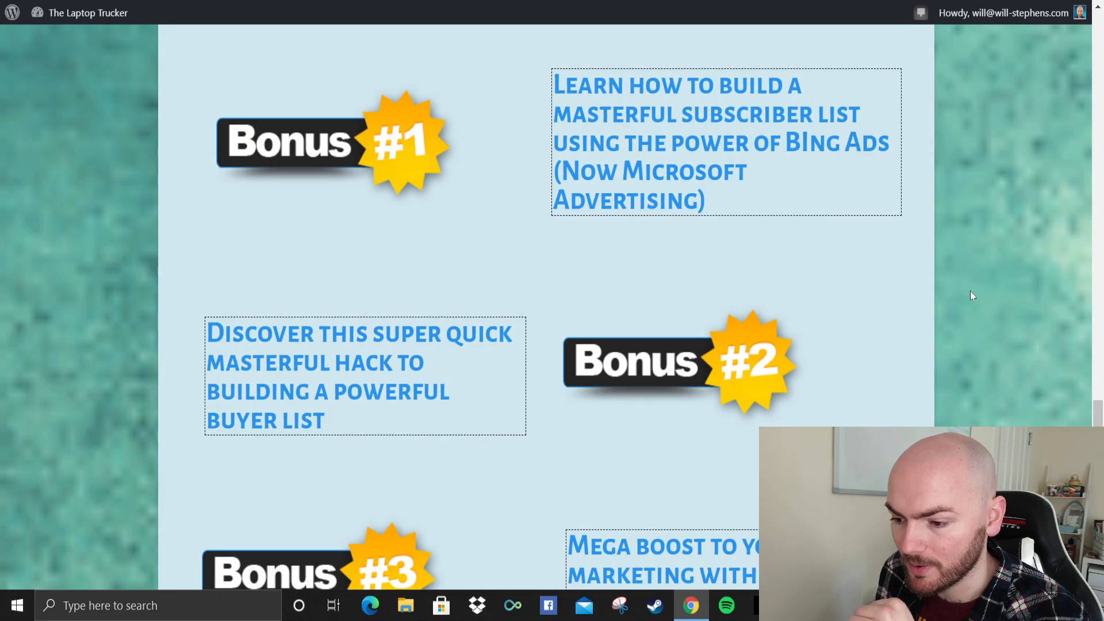
{"action": "mouse_move", "coordinate": [907, 222]}
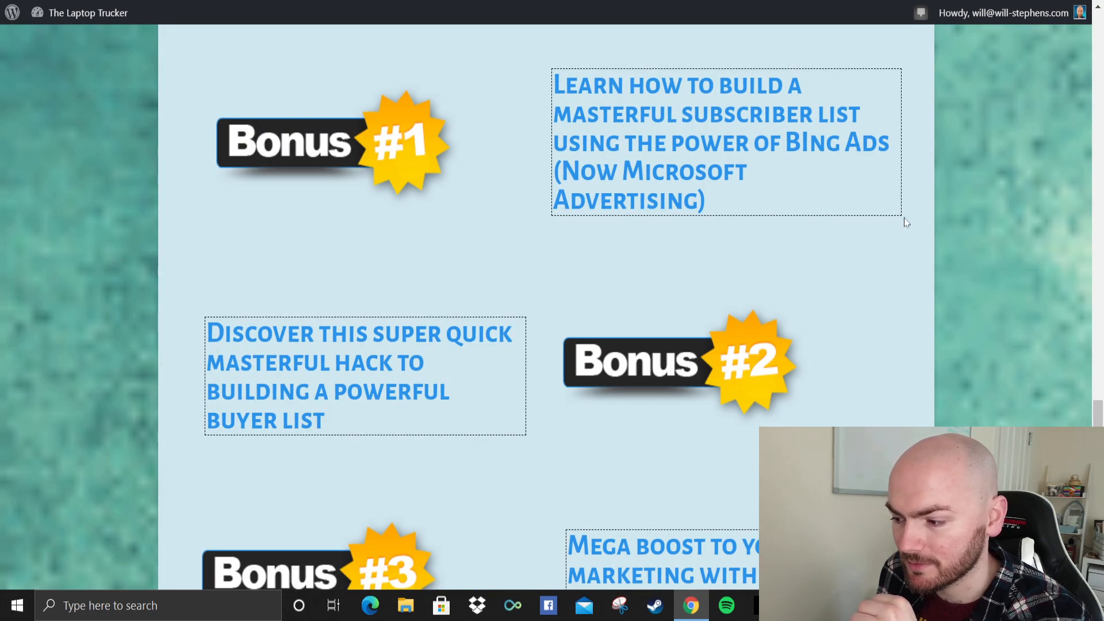
{"action": "scroll", "scroll_direction": "down", "scroll_amount": 3}
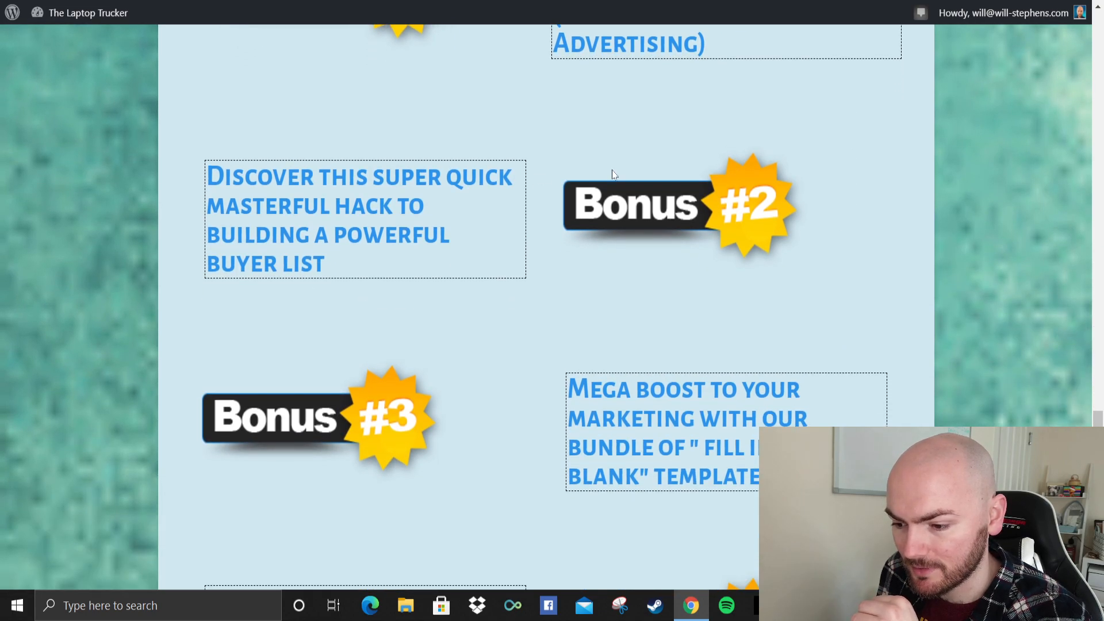
{"action": "scroll", "scroll_direction": "down", "scroll_amount": 3}
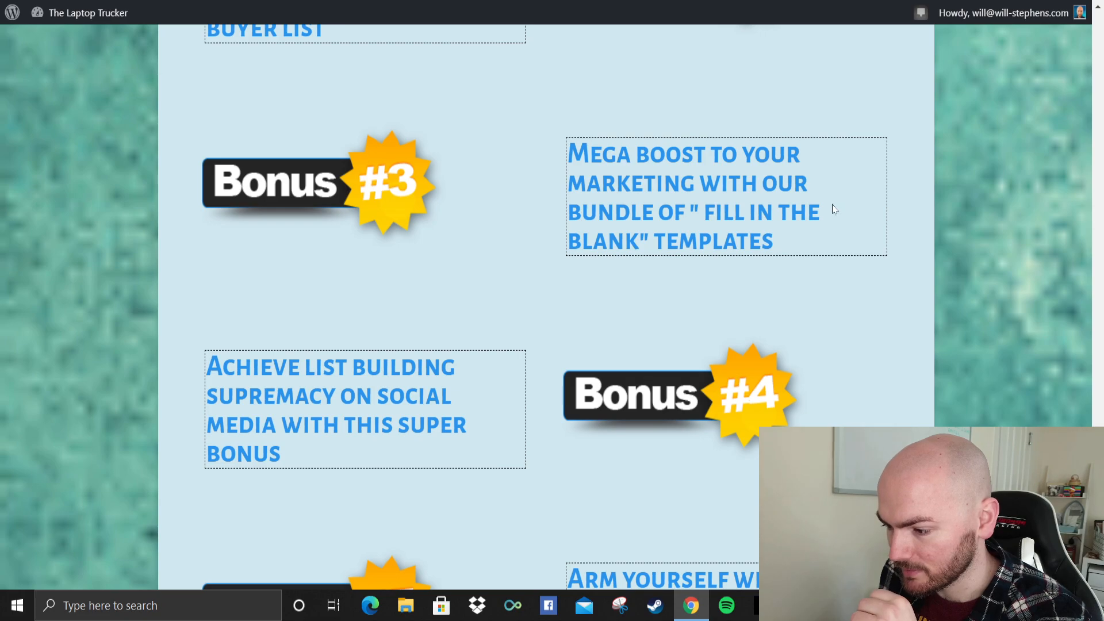
{"action": "scroll", "scroll_direction": "down", "scroll_amount": 3}
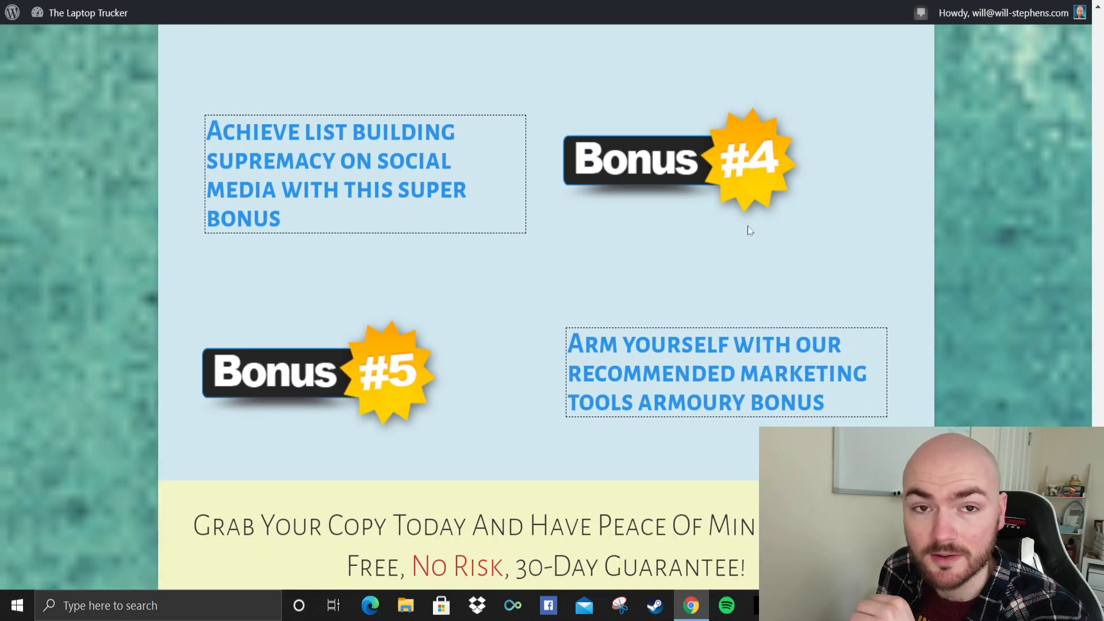
{"action": "mouse_move", "coordinate": [486, 137]}
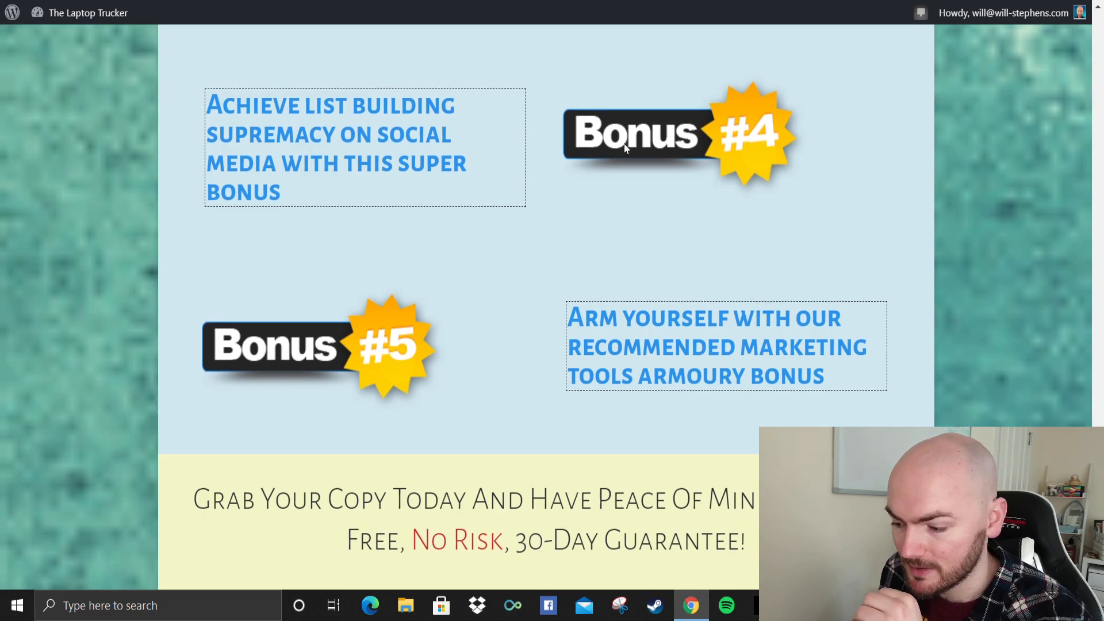
{"action": "scroll", "scroll_direction": "down", "scroll_amount": 3}
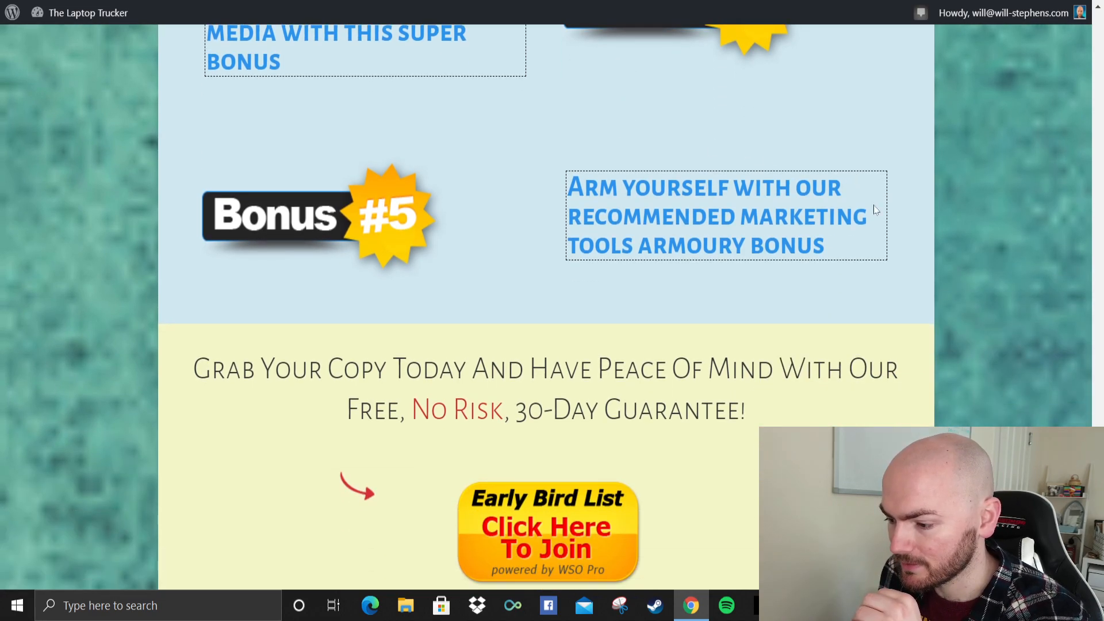
{"action": "scroll", "scroll_direction": "up", "scroll_amount": 3}
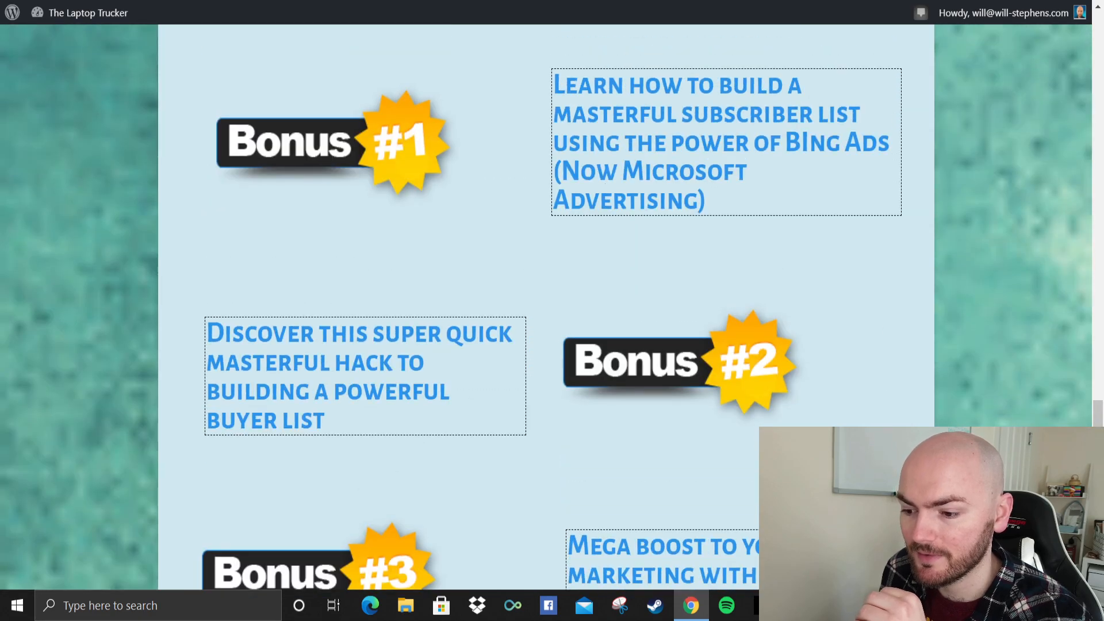
{"action": "scroll", "scroll_direction": "down", "scroll_amount": 3}
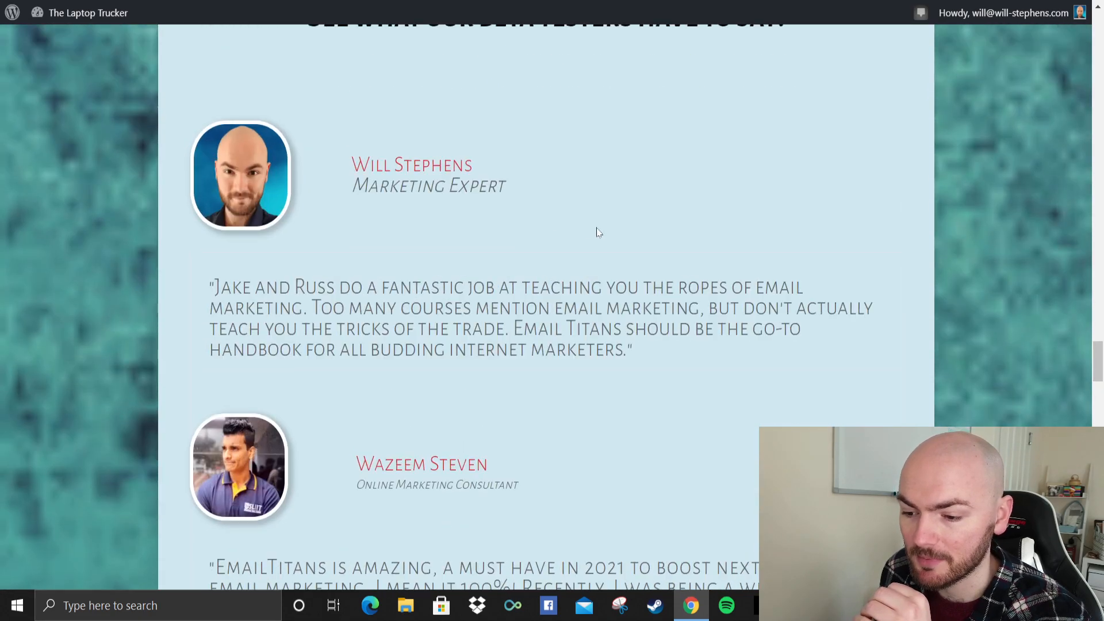
{"action": "scroll", "scroll_direction": "up", "scroll_amount": 3}
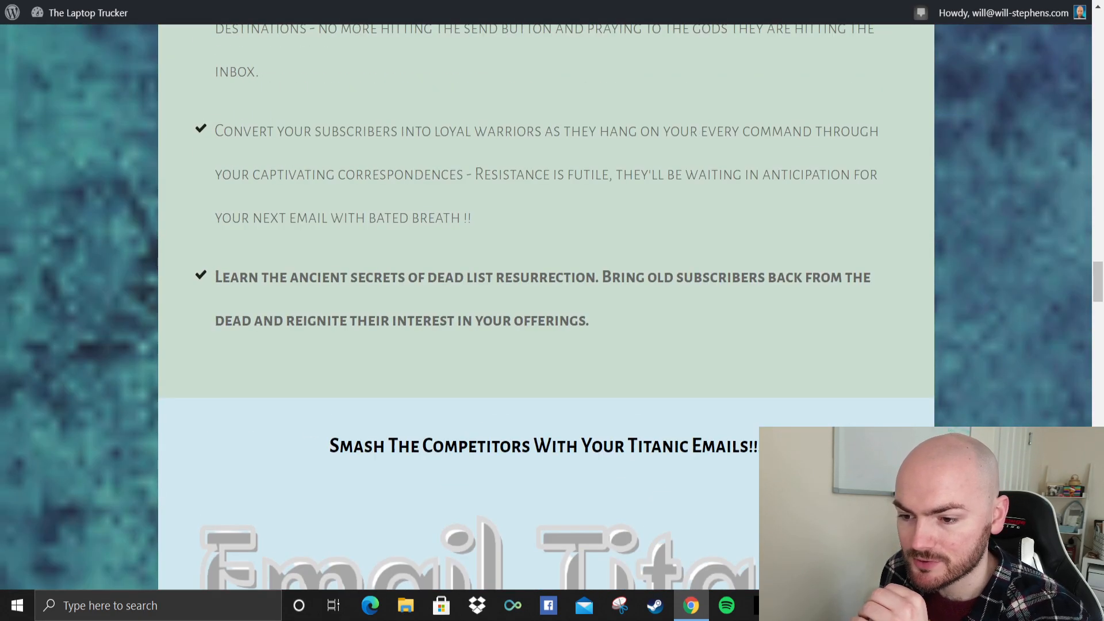
{"action": "scroll", "scroll_direction": "up", "scroll_amount": 3}
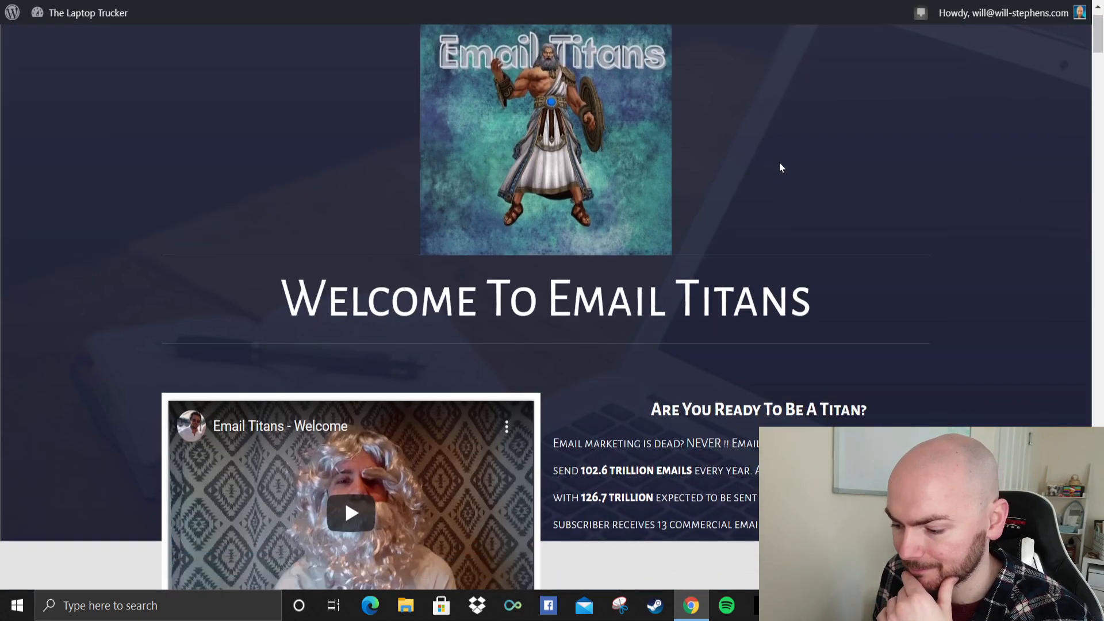
{"action": "scroll", "scroll_direction": "down", "scroll_amount": 3}
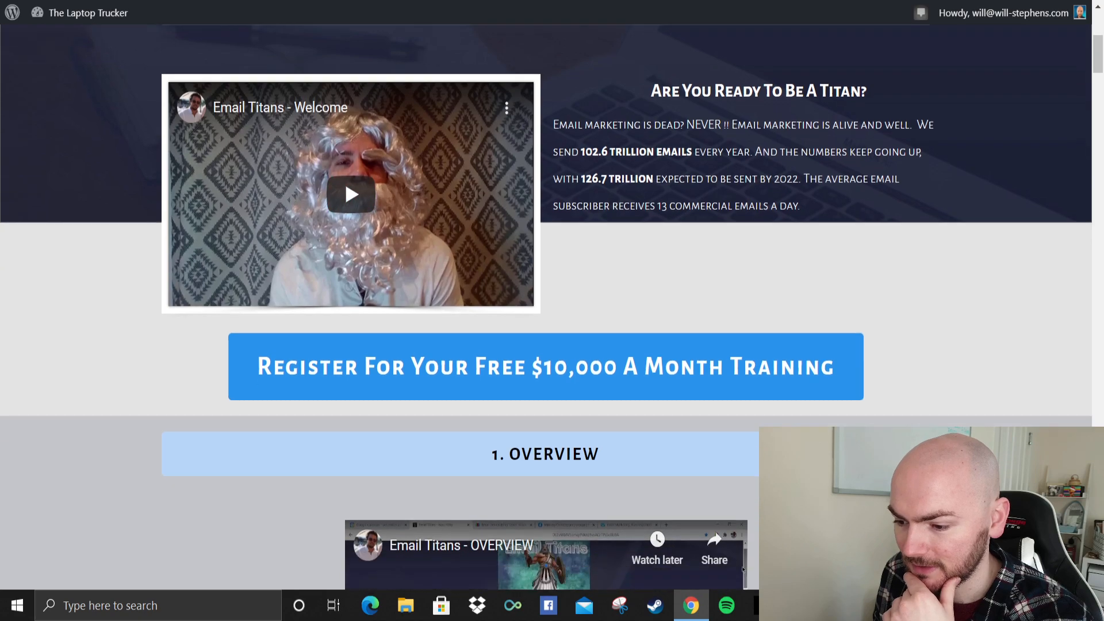
{"action": "scroll", "scroll_direction": "down", "scroll_amount": 3}
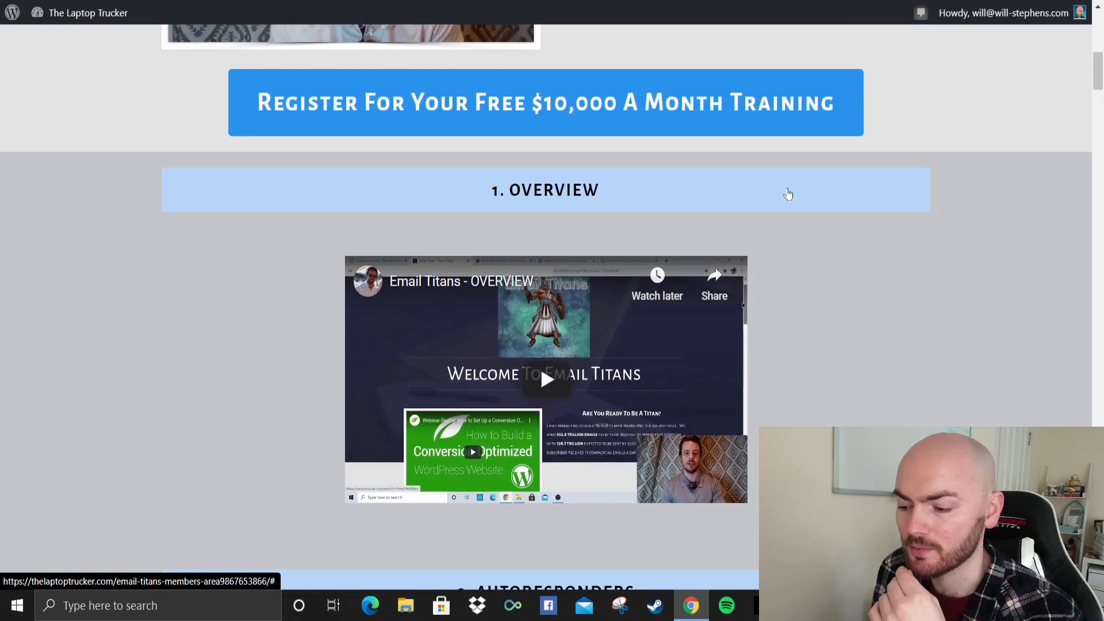
{"action": "scroll", "scroll_direction": "down", "scroll_amount": 3}
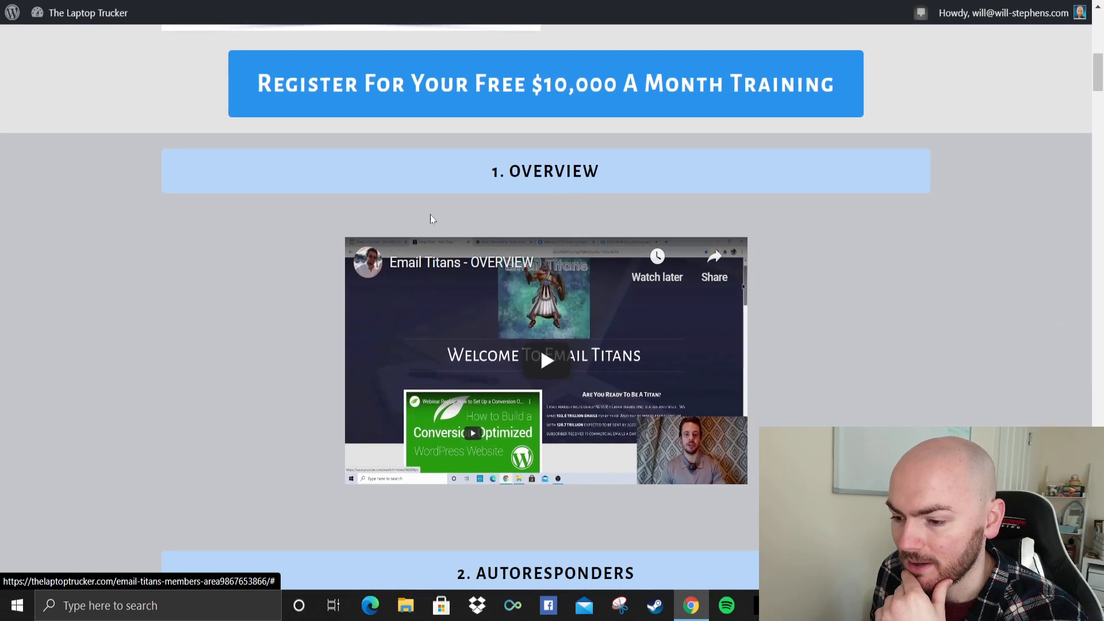
{"action": "scroll", "scroll_direction": "down", "scroll_amount": 3}
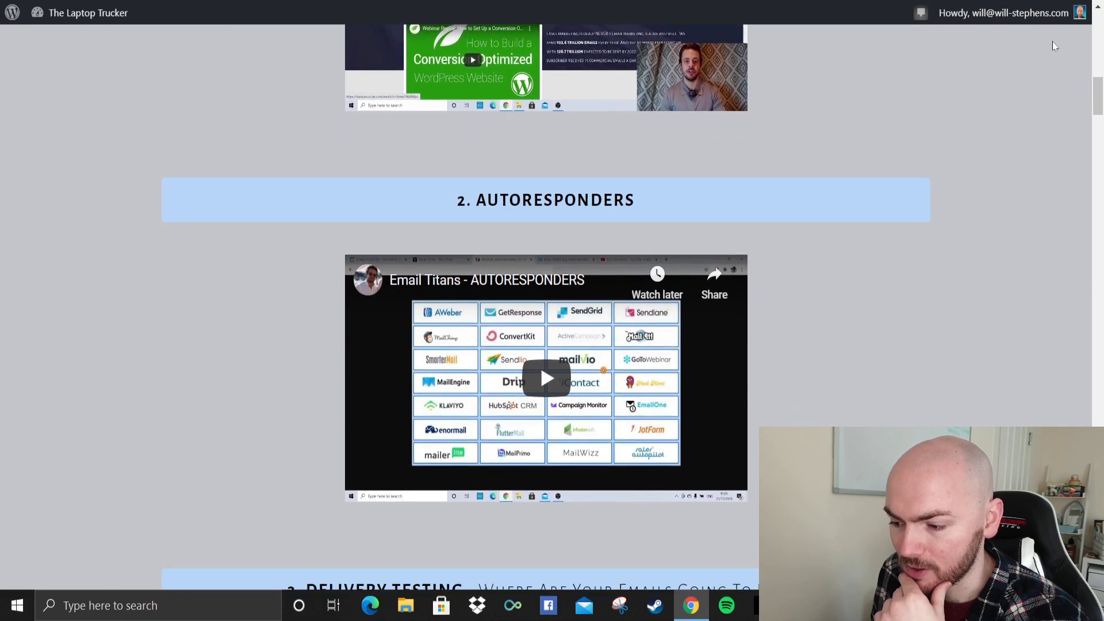
{"action": "scroll", "scroll_direction": "down", "scroll_amount": 3}
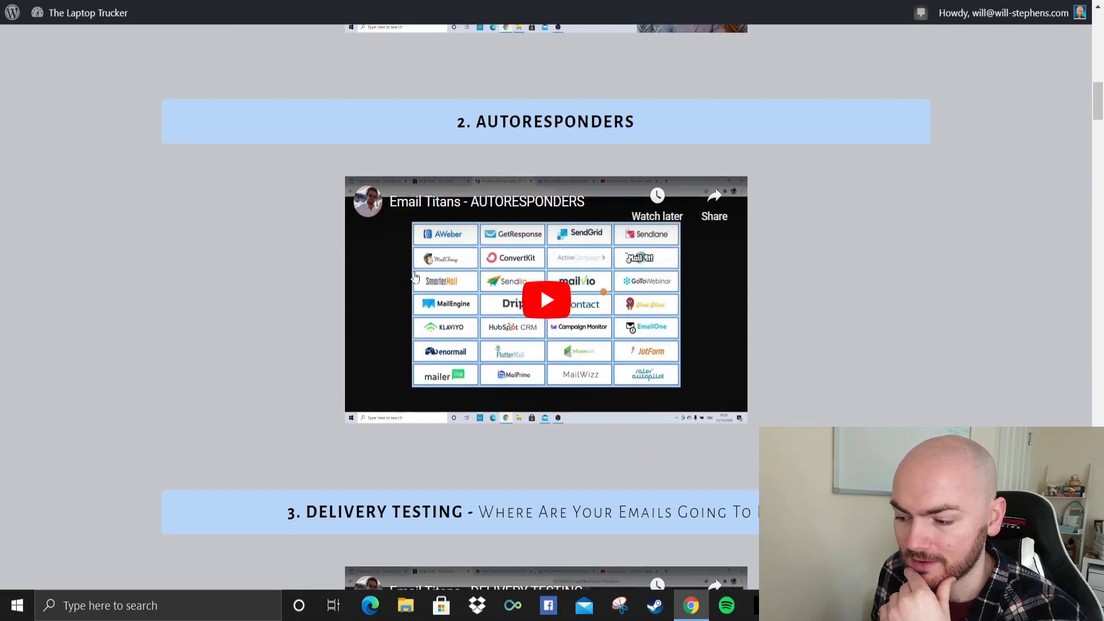
{"action": "mouse_move", "coordinate": [659, 352]}
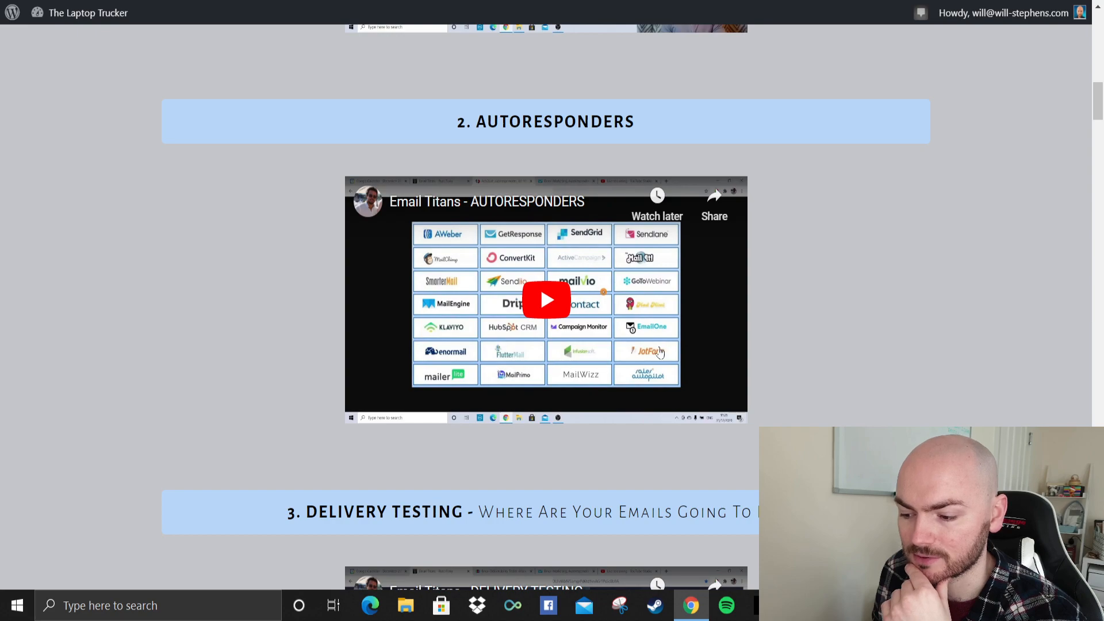
{"action": "mouse_move", "coordinate": [458, 183]}
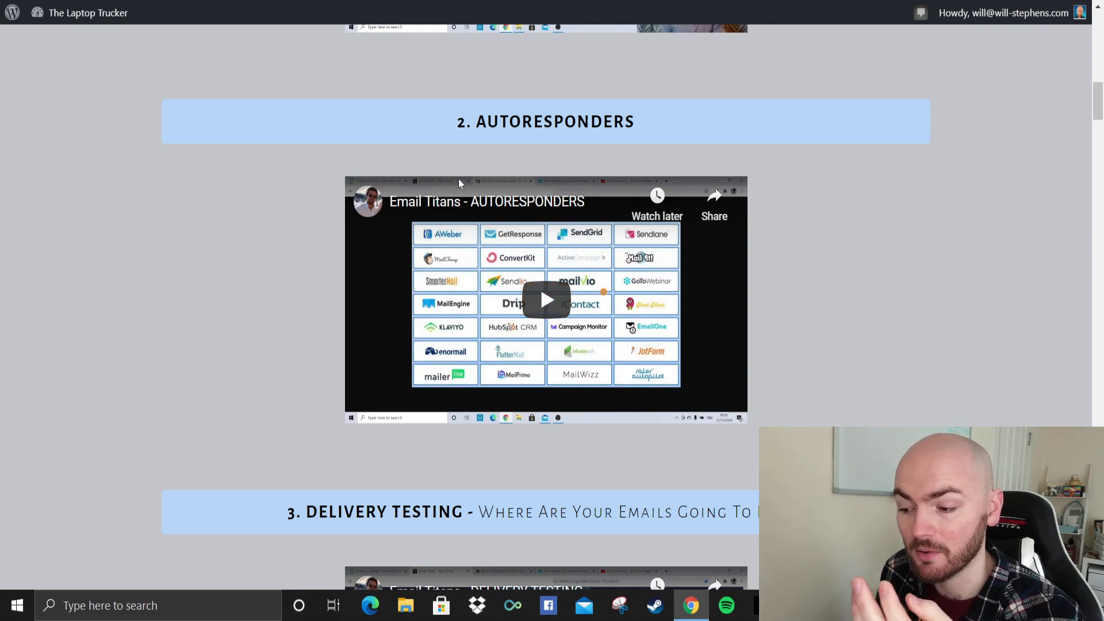
{"action": "mouse_move", "coordinate": [640, 248]}
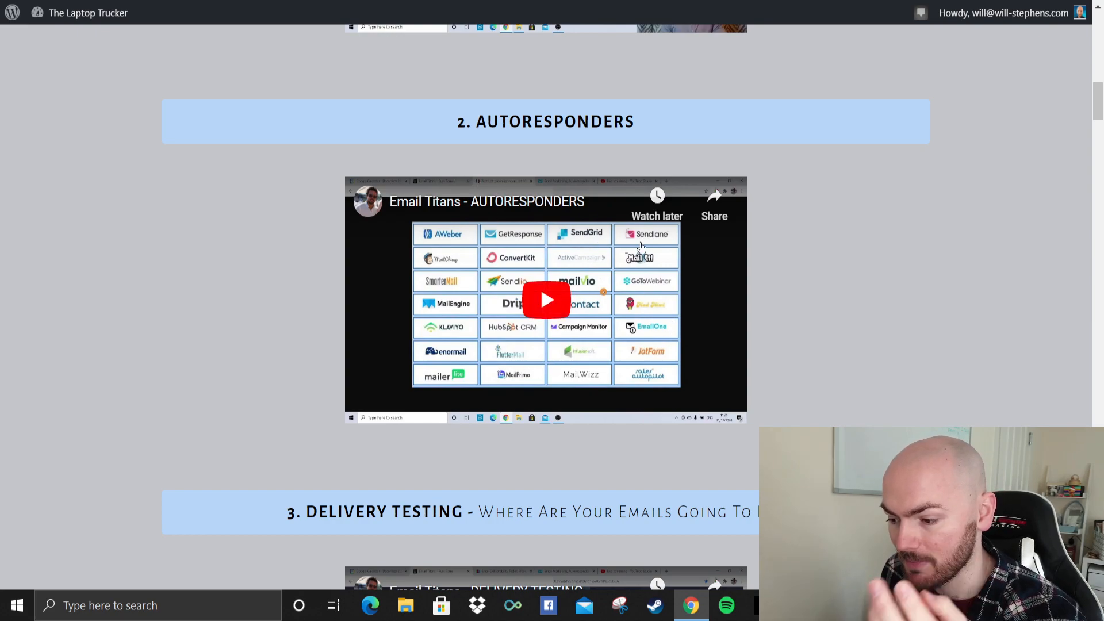
{"action": "mouse_move", "coordinate": [584, 289]}
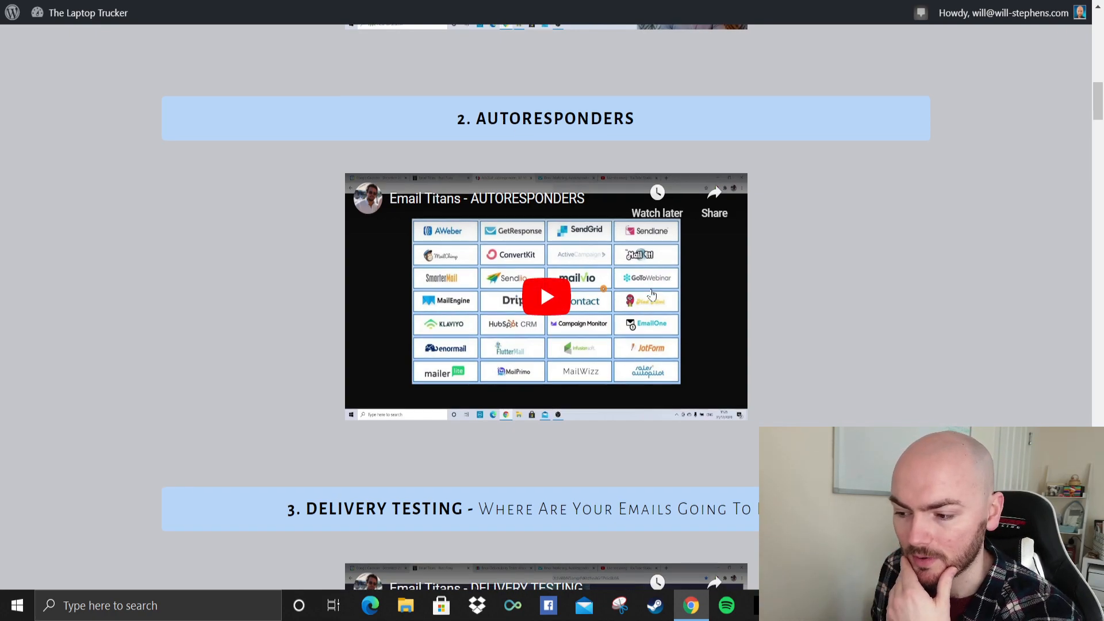
{"action": "scroll", "scroll_direction": "down", "scroll_amount": 3}
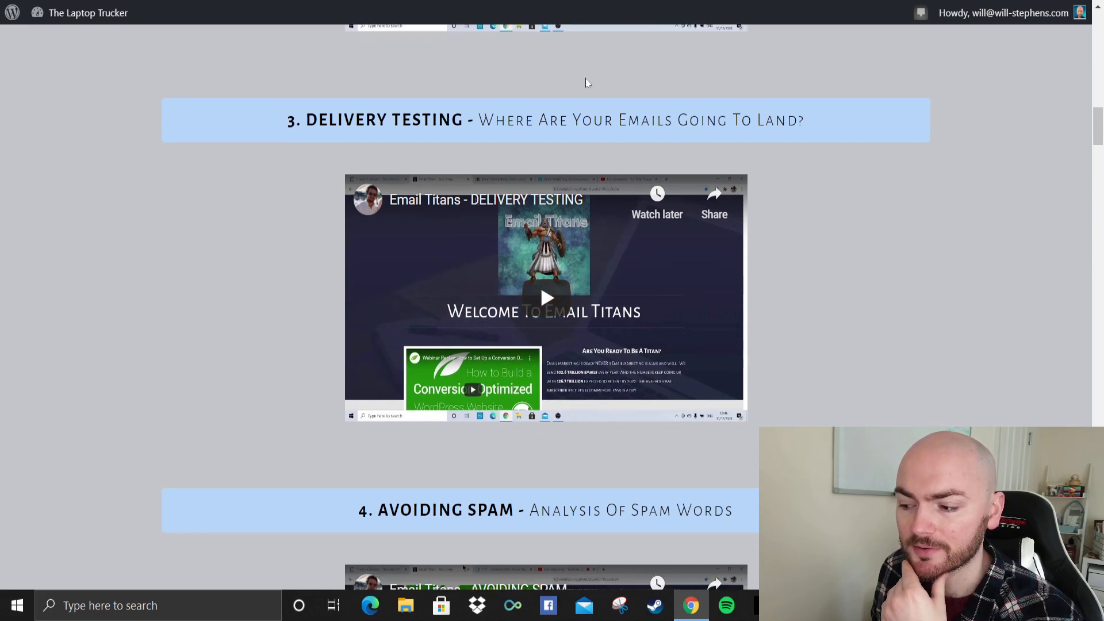
{"action": "mouse_move", "coordinate": [536, 150]}
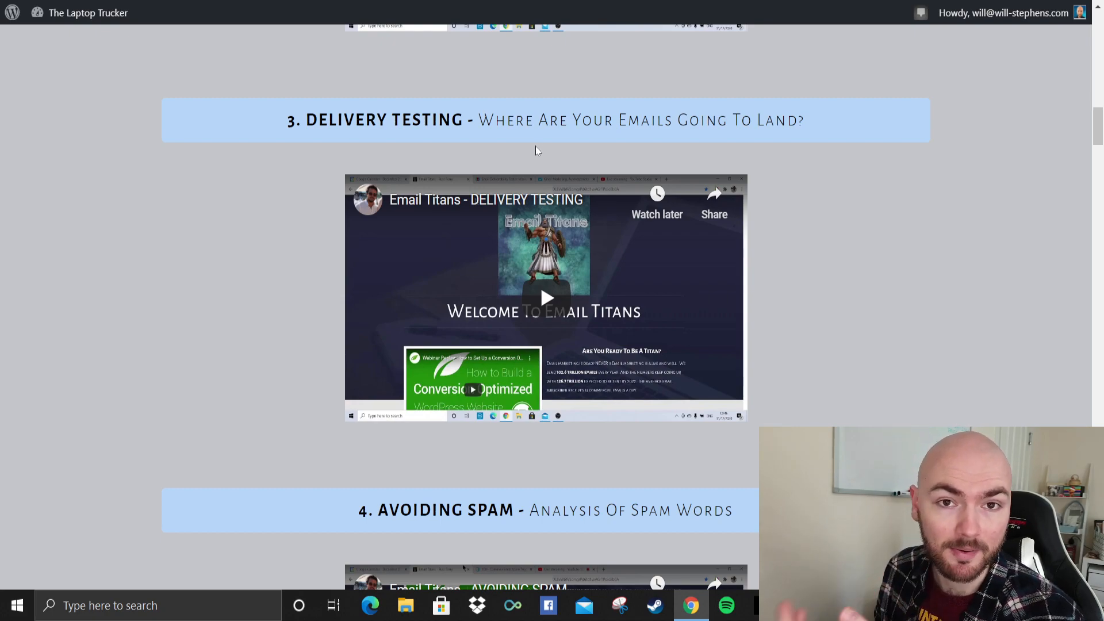
{"action": "scroll", "scroll_direction": "down", "scroll_amount": 3}
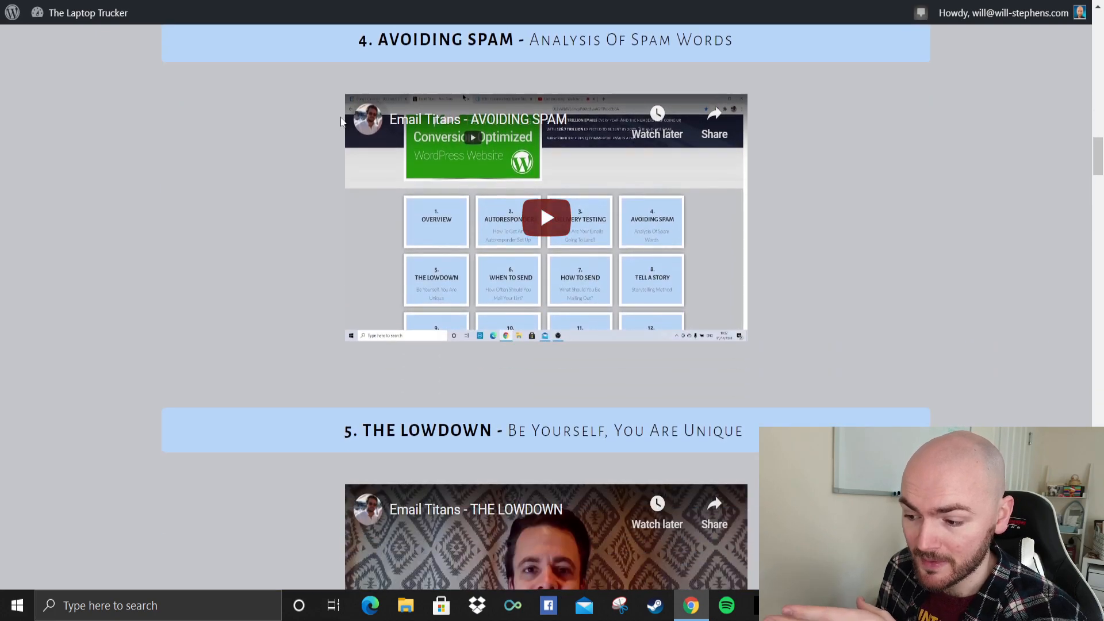
{"action": "mouse_move", "coordinate": [831, 190]}
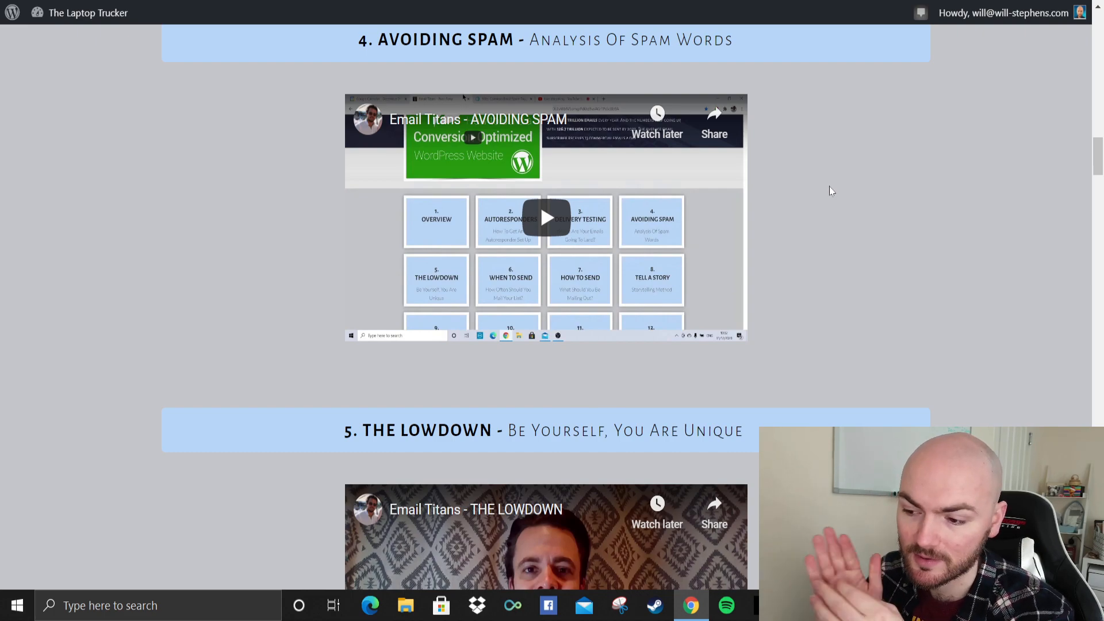
{"action": "scroll", "scroll_direction": "down", "scroll_amount": 3}
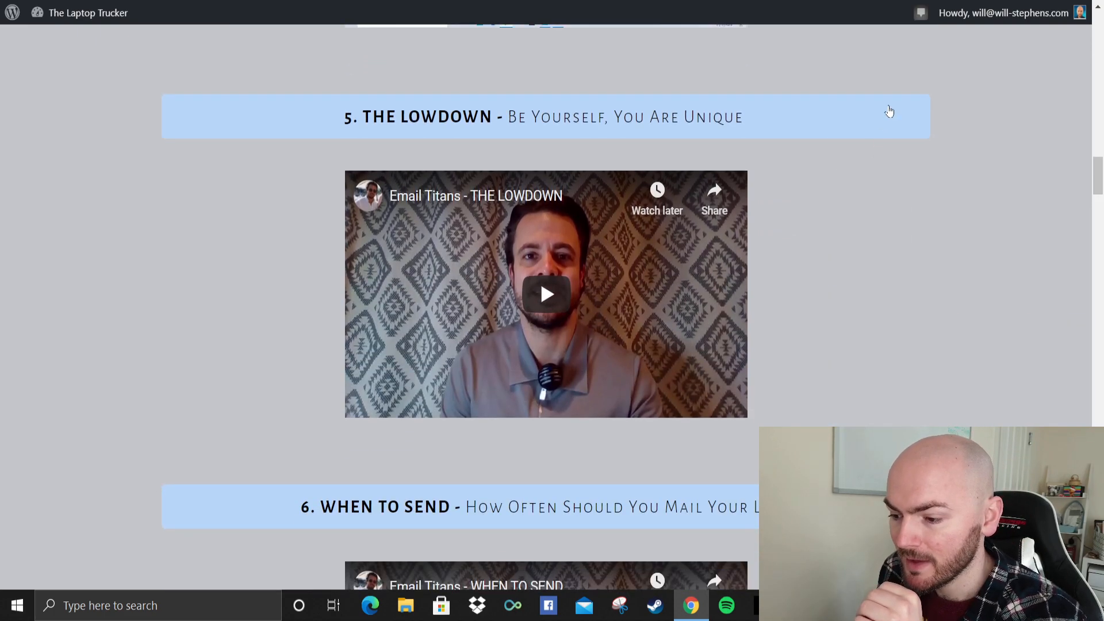
{"action": "scroll", "scroll_direction": "down", "scroll_amount": 3}
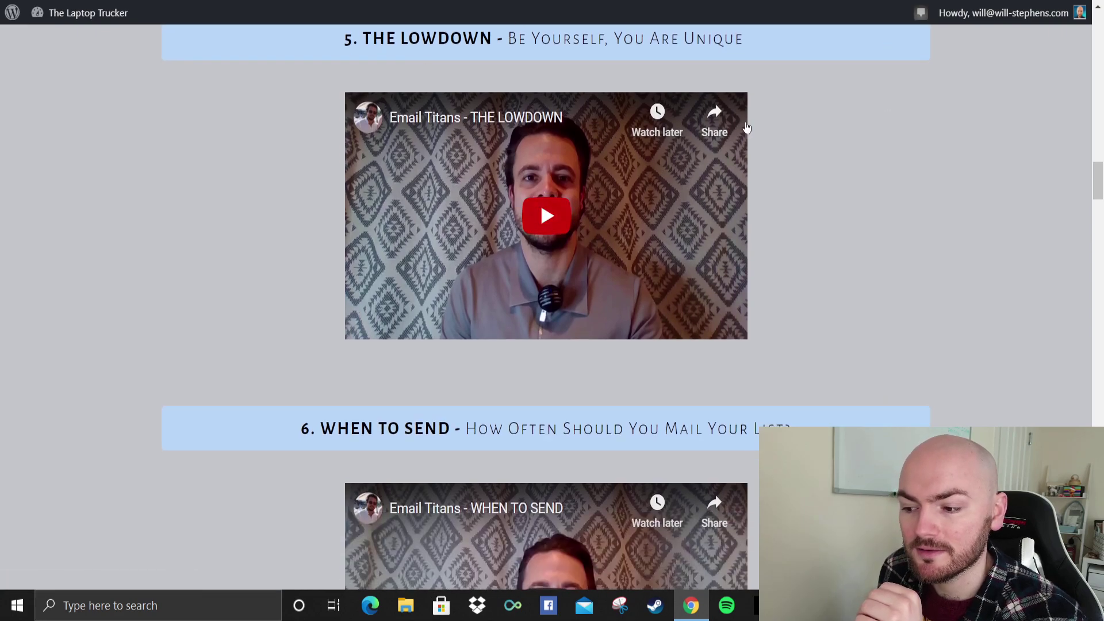
{"action": "mouse_move", "coordinate": [894, 130]}
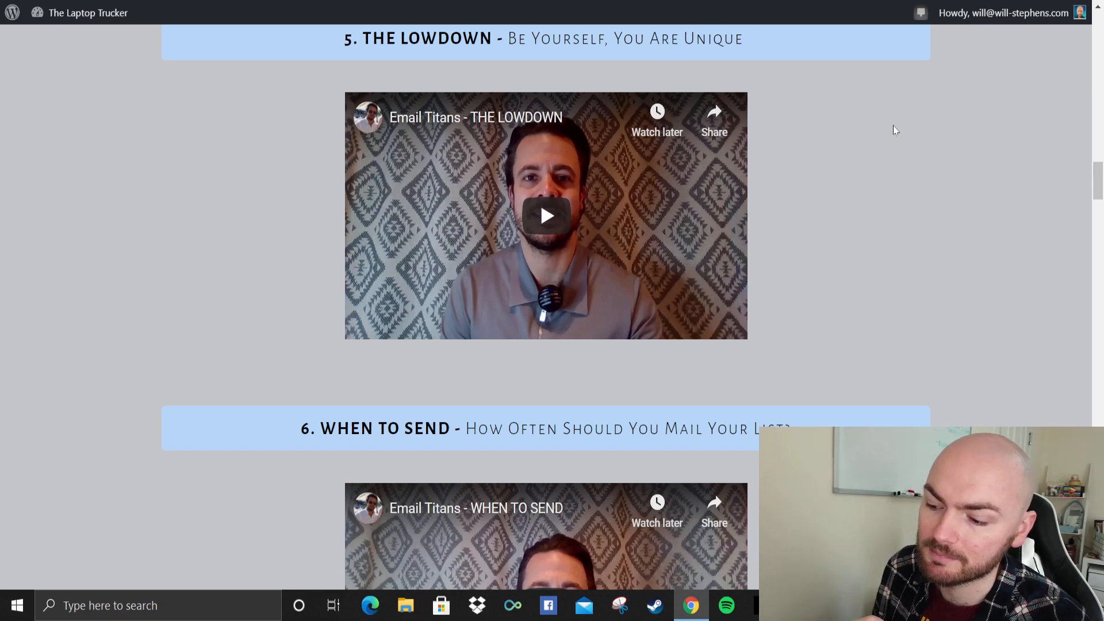
{"action": "scroll", "scroll_direction": "down", "scroll_amount": 3}
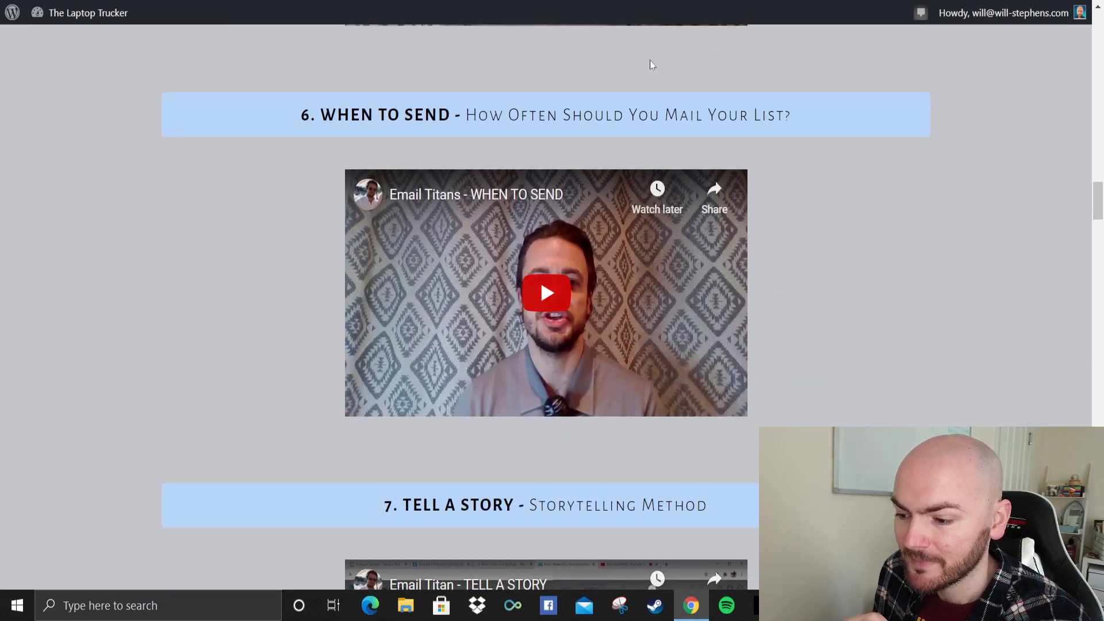
{"action": "mouse_move", "coordinate": [887, 200]}
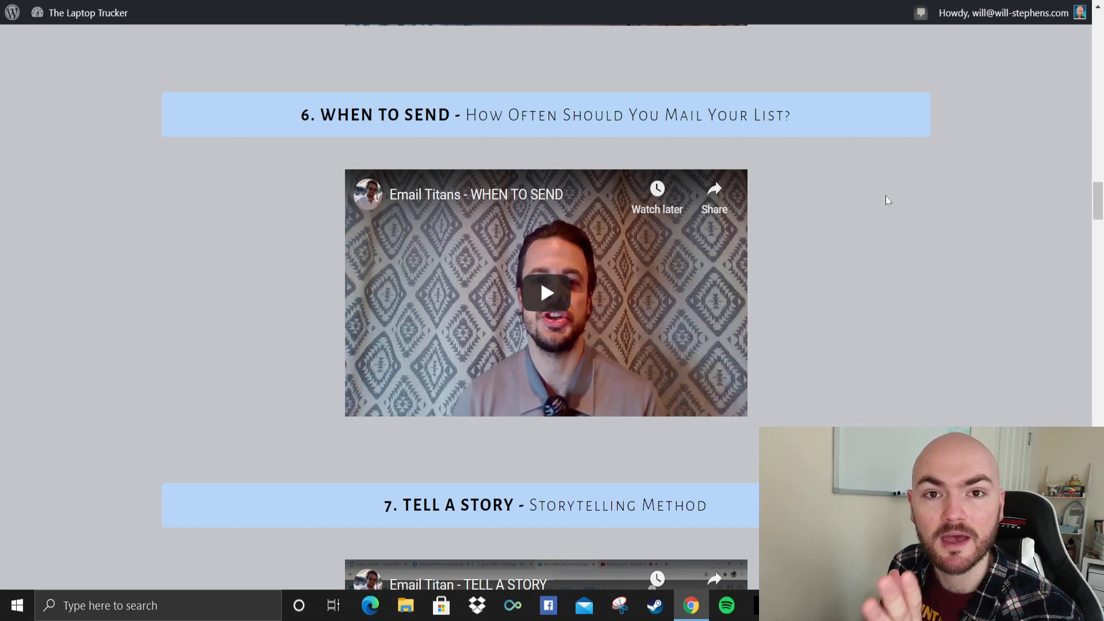
{"action": "mouse_move", "coordinate": [954, 138]}
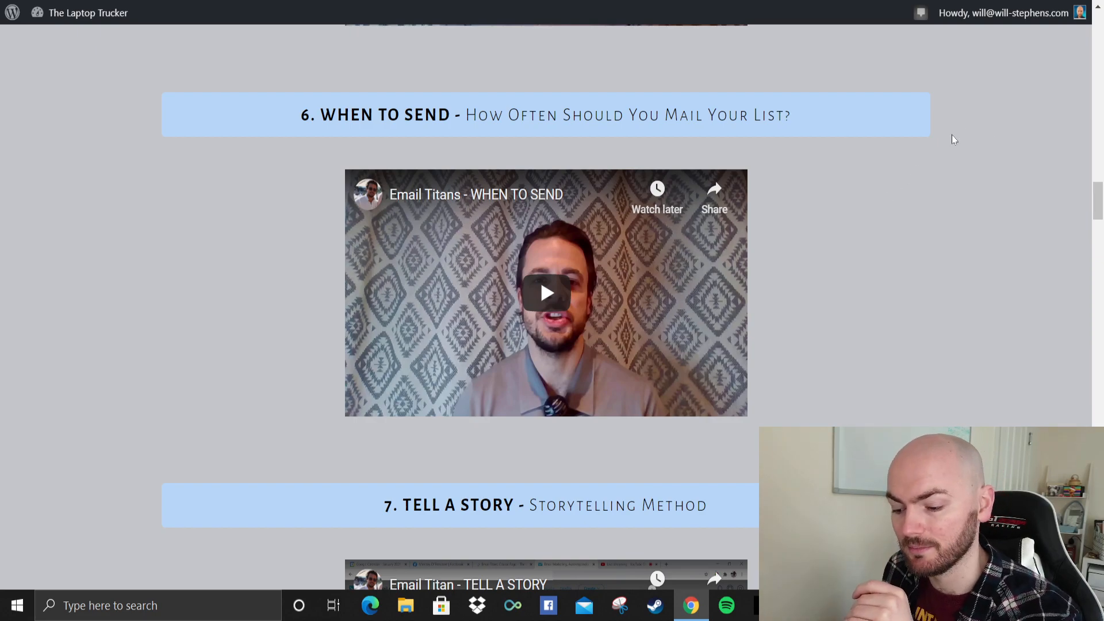
{"action": "scroll", "scroll_direction": "down", "scroll_amount": 3}
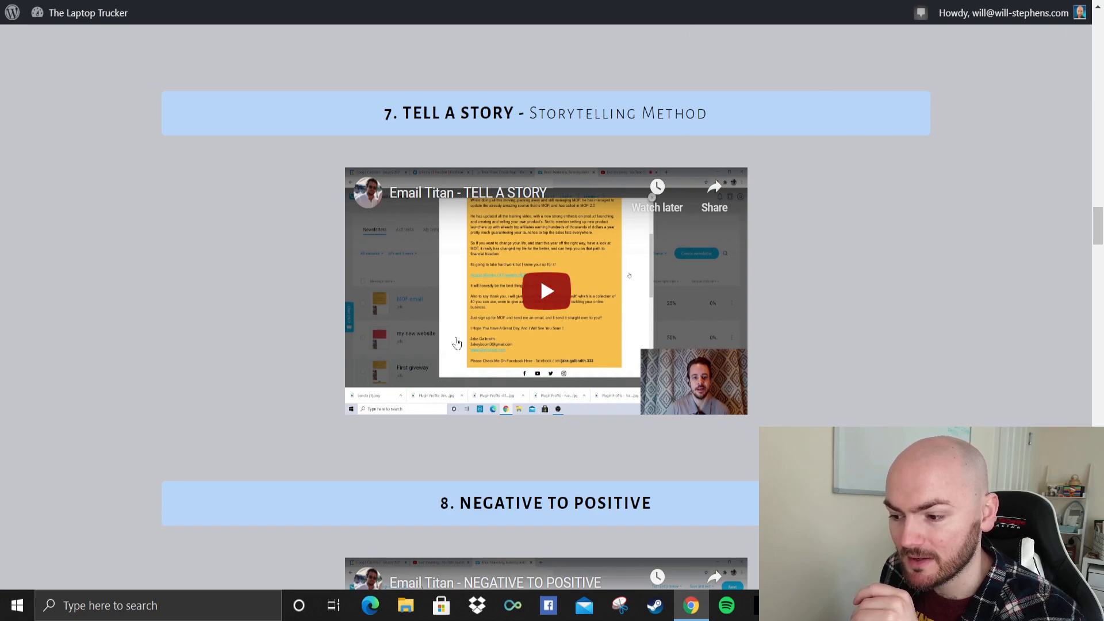
{"action": "scroll", "scroll_direction": "down", "scroll_amount": 3}
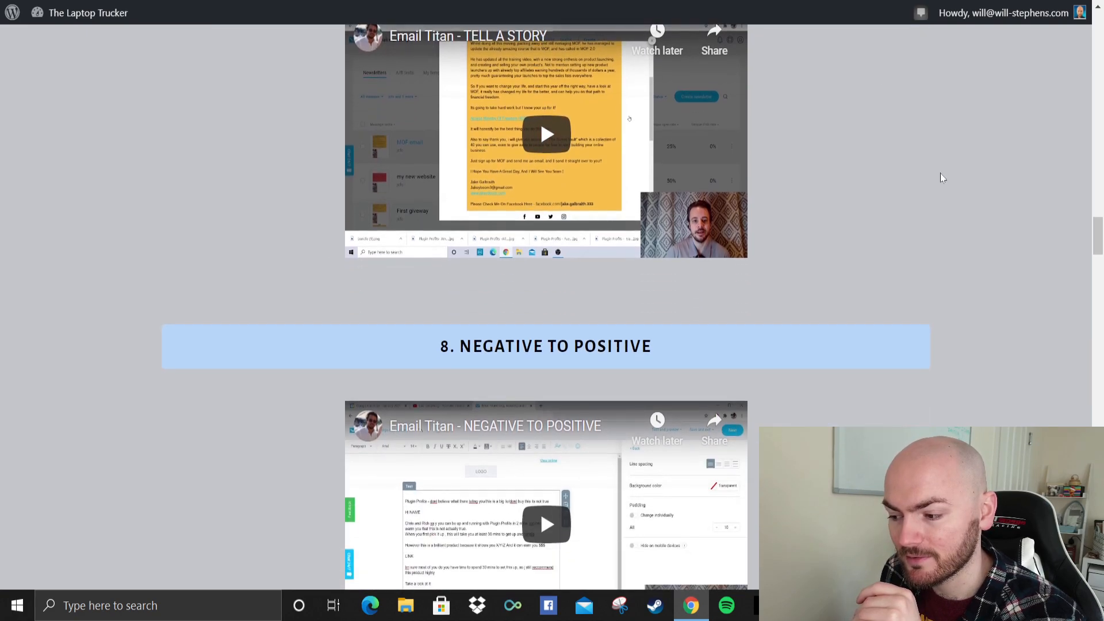
{"action": "mouse_move", "coordinate": [899, 214]}
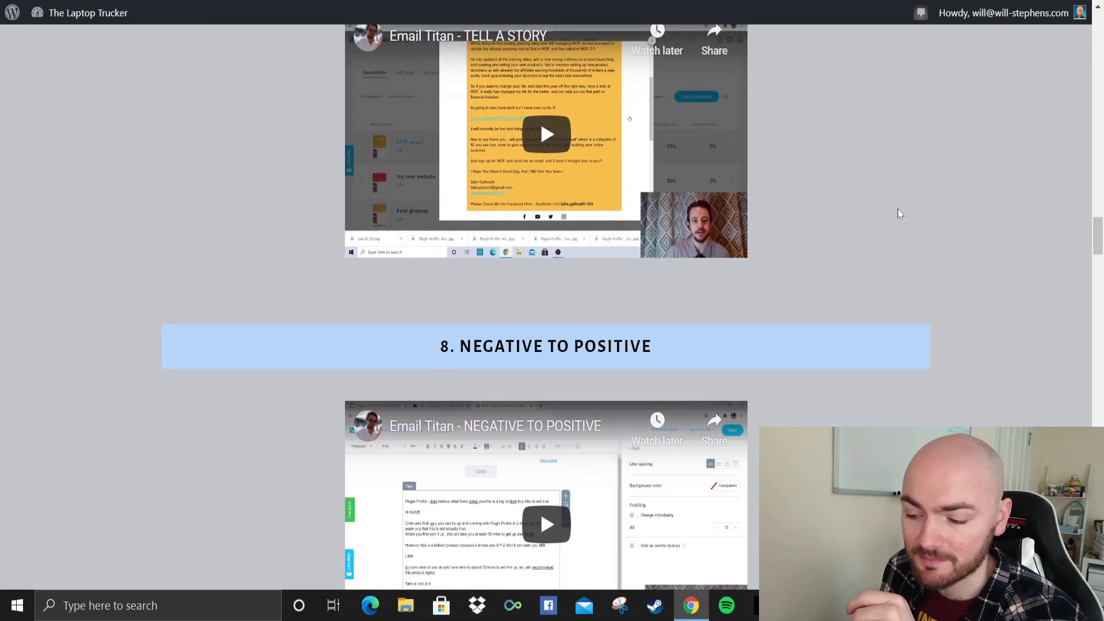
{"action": "scroll", "scroll_direction": "down", "scroll_amount": 3}
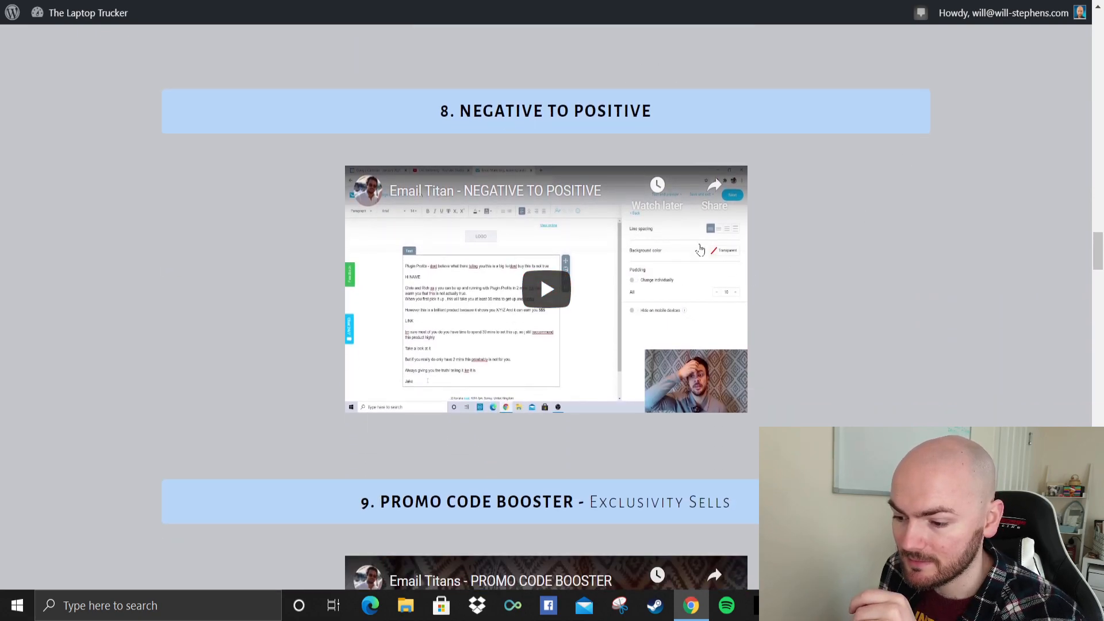
{"action": "scroll", "scroll_direction": "down", "scroll_amount": 3}
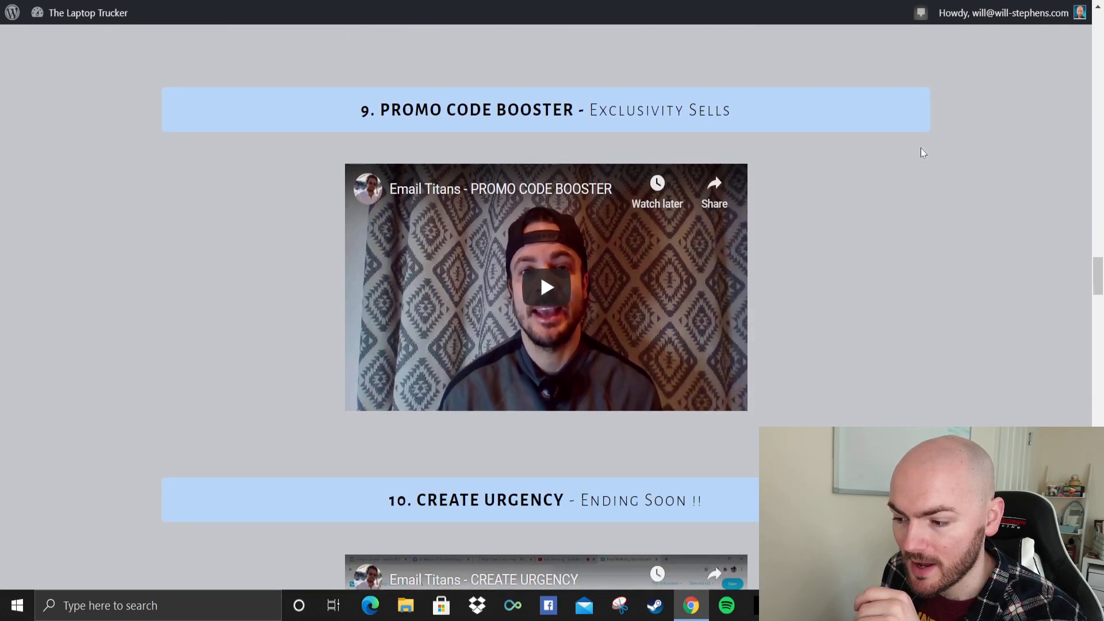
{"action": "scroll", "scroll_direction": "down", "scroll_amount": 3}
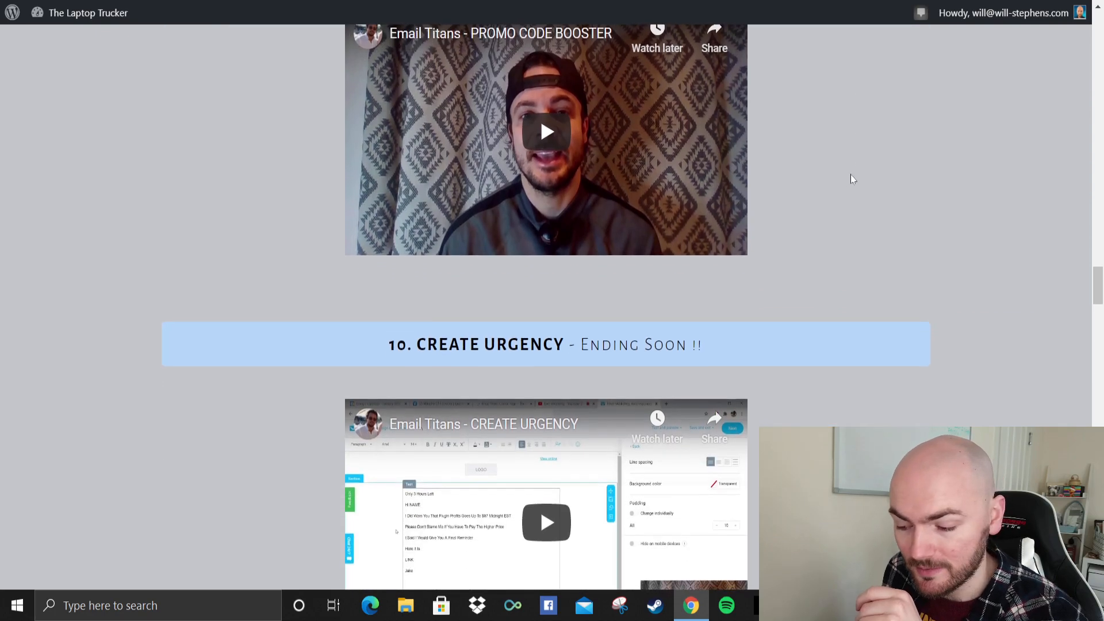
{"action": "scroll", "scroll_direction": "down", "scroll_amount": 3}
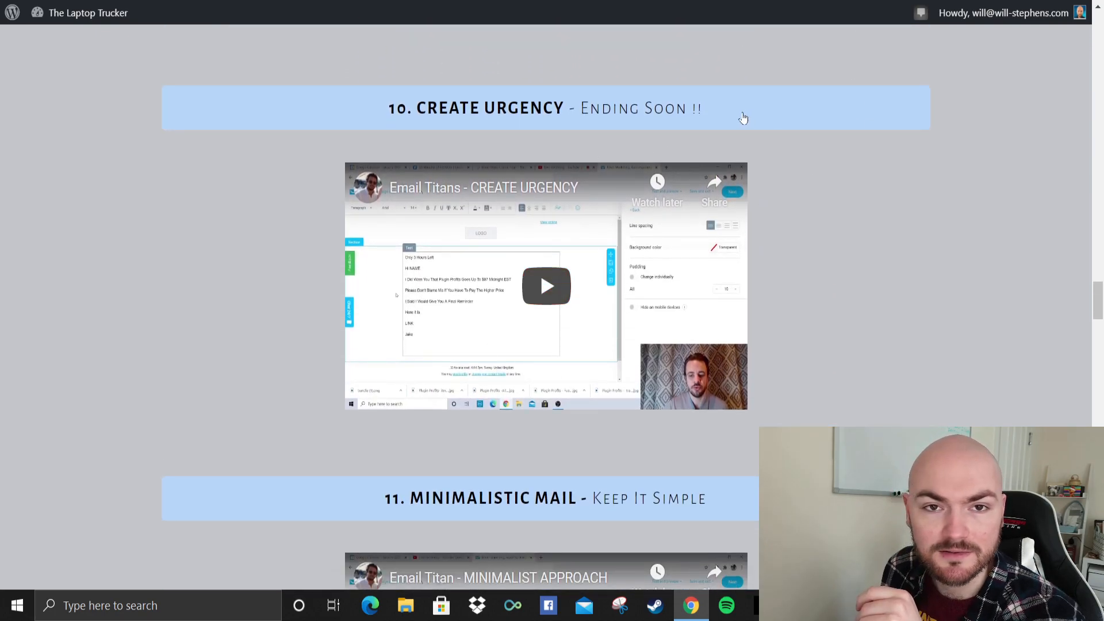
{"action": "scroll", "scroll_direction": "down", "scroll_amount": 3}
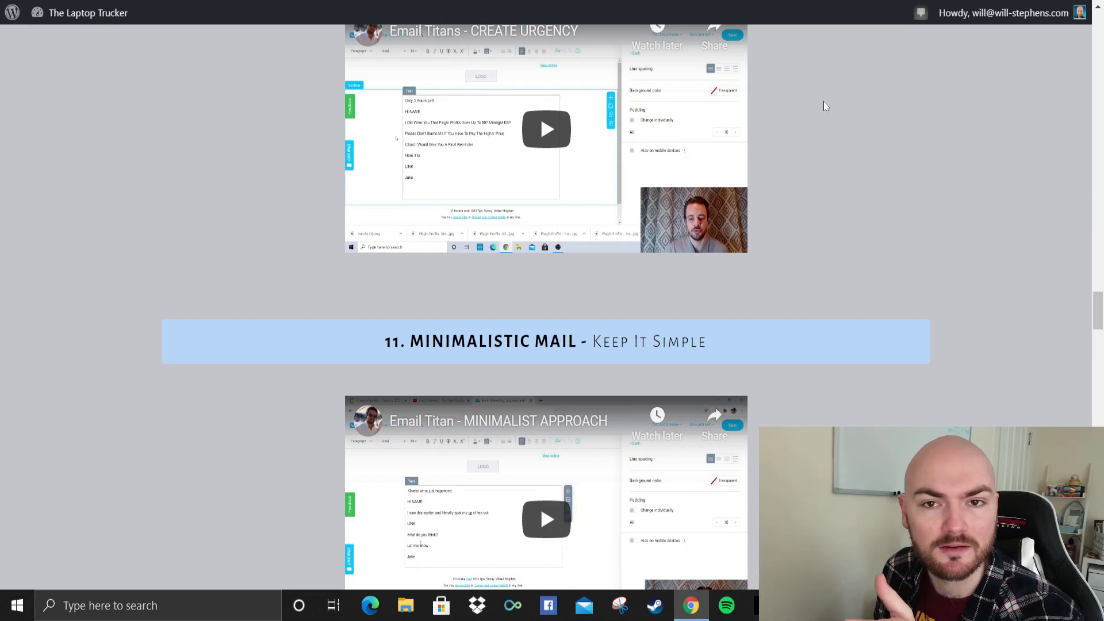
{"action": "scroll", "scroll_direction": "down", "scroll_amount": 3}
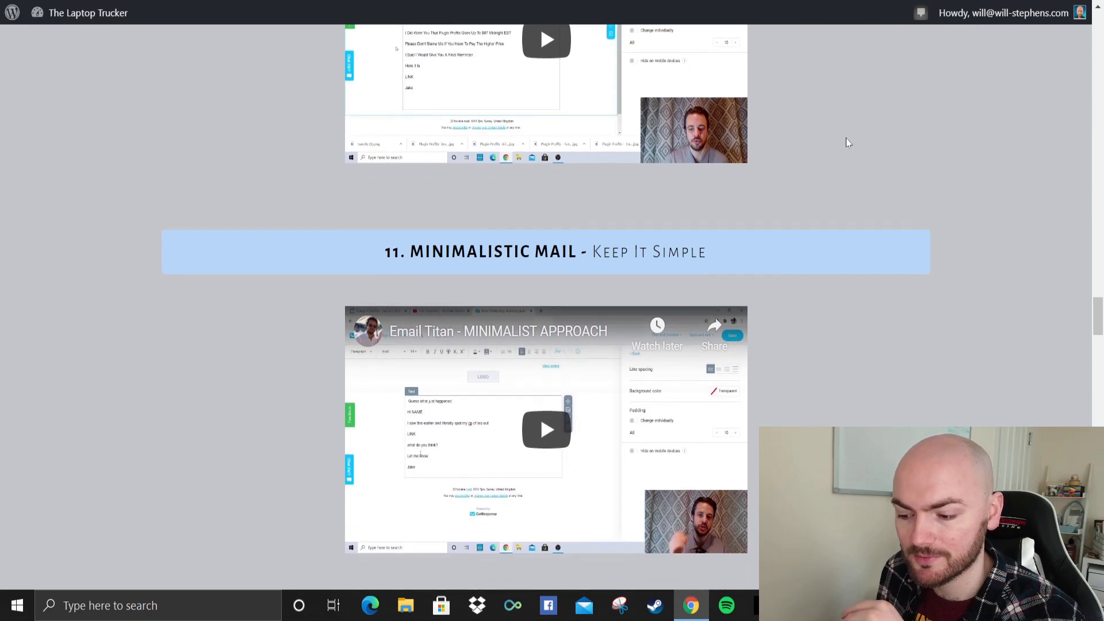
{"action": "scroll", "scroll_direction": "down", "scroll_amount": 3}
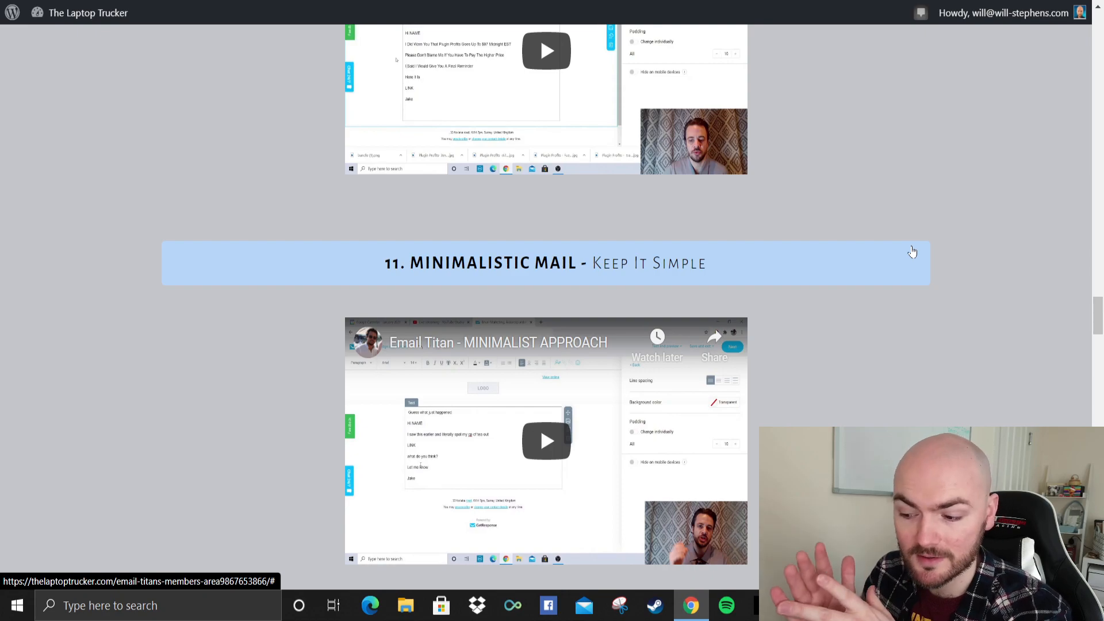
{"action": "scroll", "scroll_direction": "down", "scroll_amount": 3}
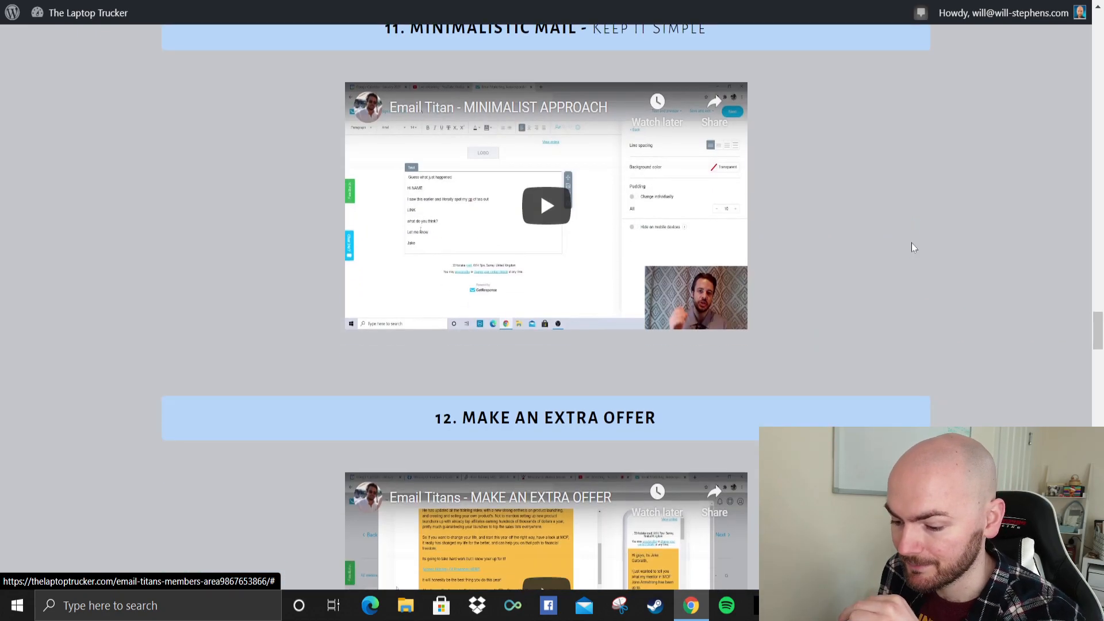
{"action": "scroll", "scroll_direction": "down", "scroll_amount": 3}
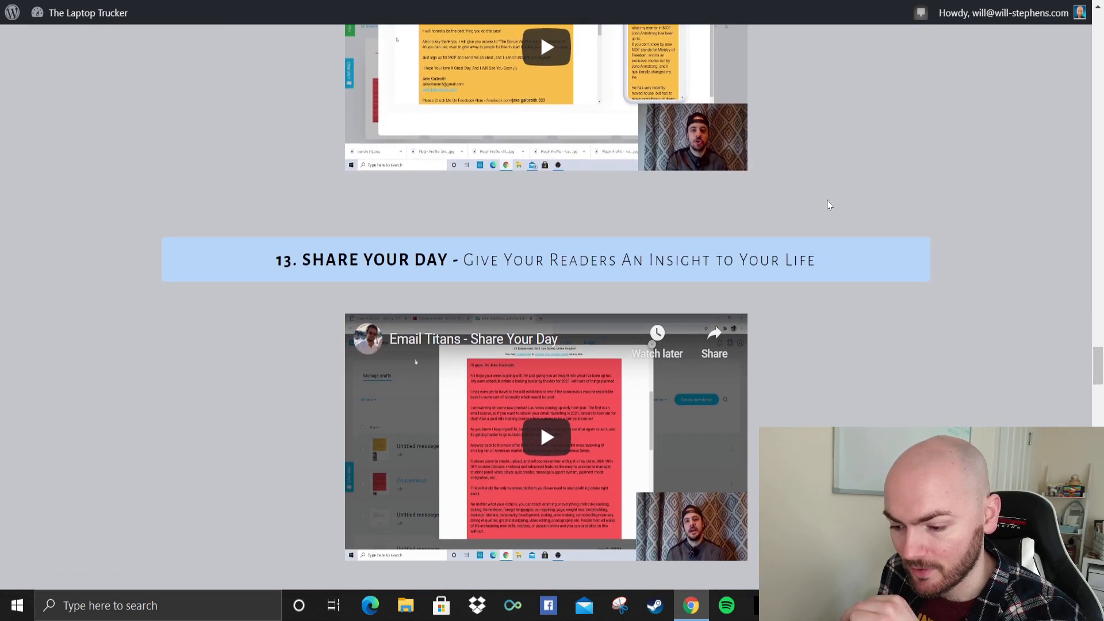
{"action": "scroll", "scroll_direction": "down", "scroll_amount": 3}
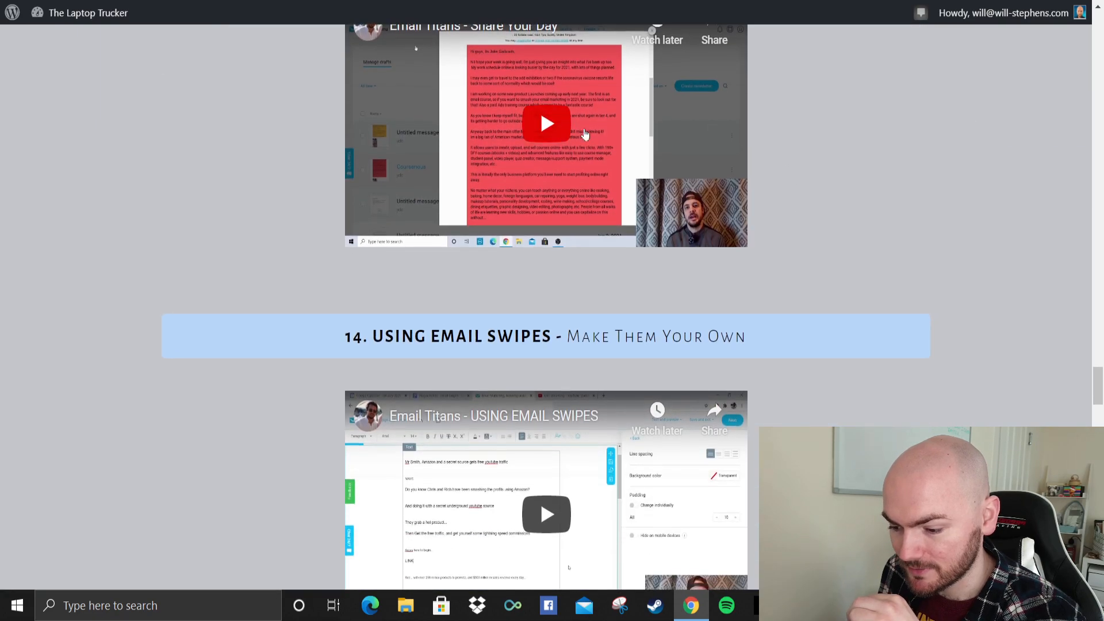
{"action": "scroll", "scroll_direction": "down", "scroll_amount": 3}
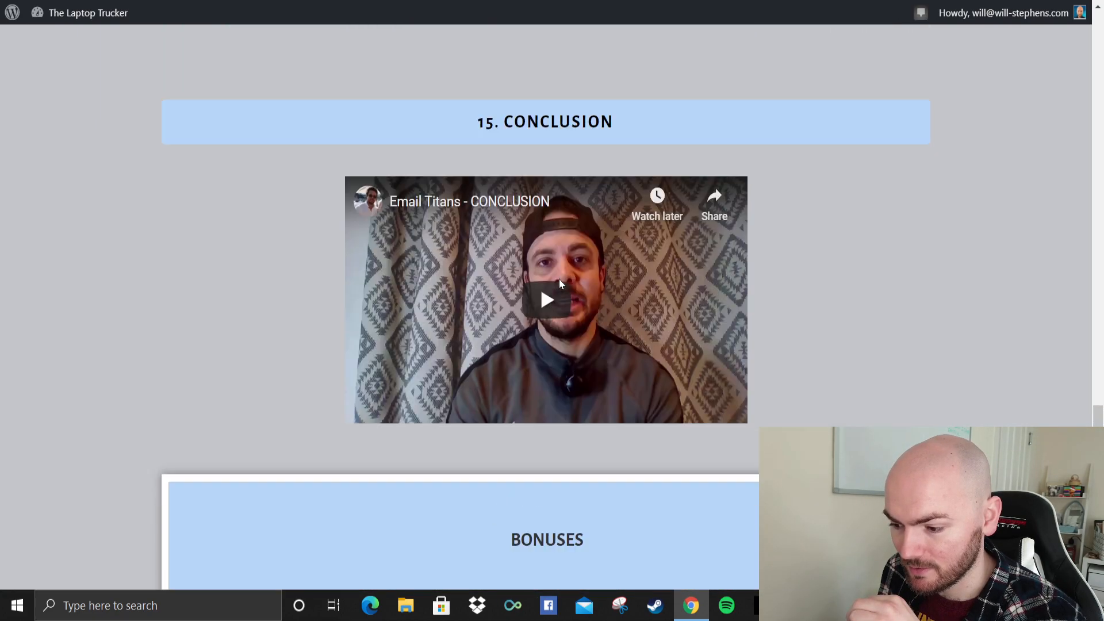
{"action": "scroll", "scroll_direction": "up", "scroll_amount": 3}
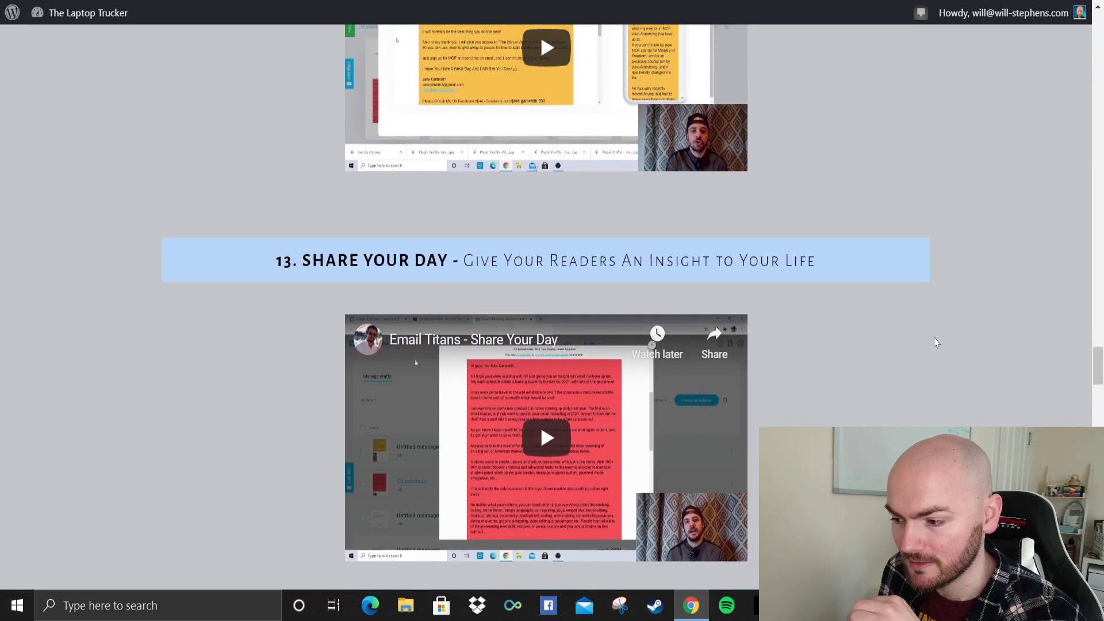
{"action": "scroll", "scroll_direction": "up", "scroll_amount": 3}
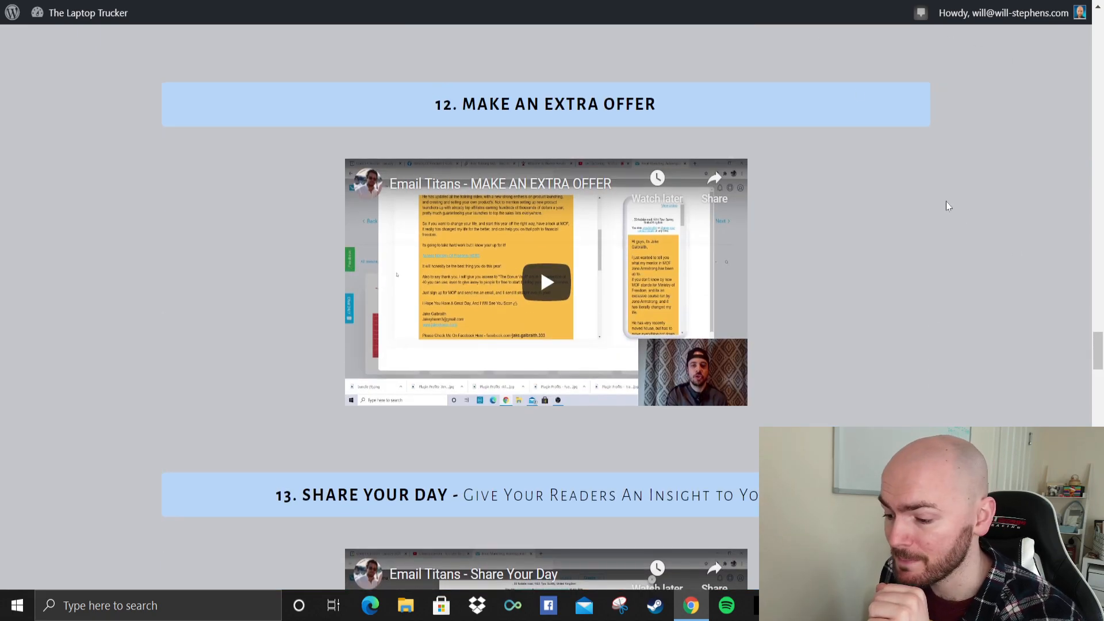
{"action": "scroll", "scroll_direction": "up", "scroll_amount": 3}
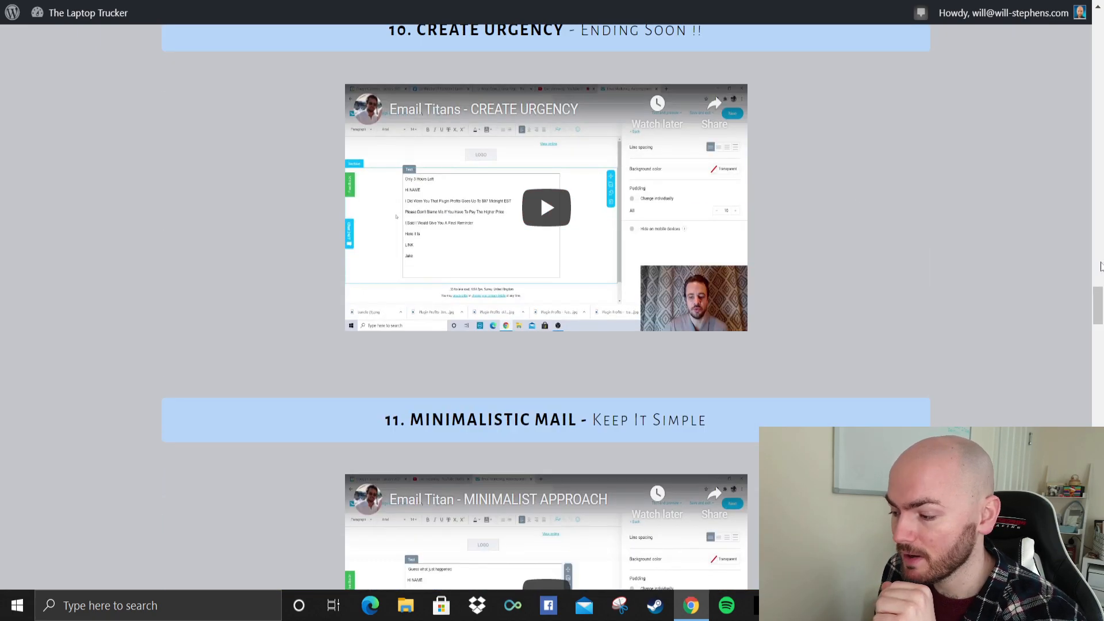
{"action": "scroll", "scroll_direction": "up", "scroll_amount": 3}
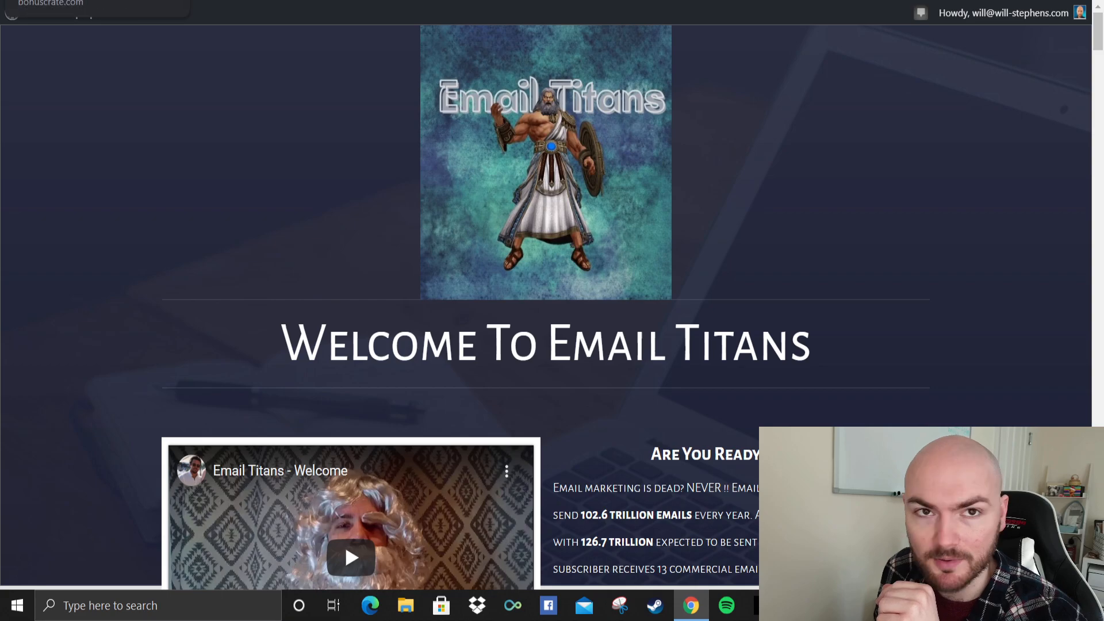
{"action": "scroll", "scroll_direction": "down", "scroll_amount": 3}
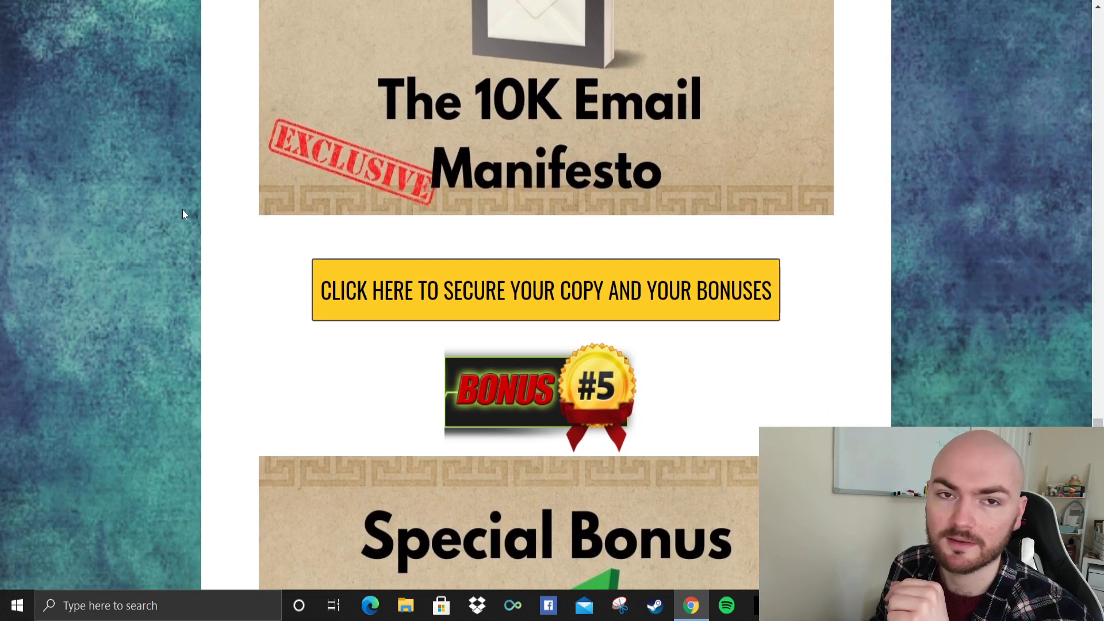
{"action": "mouse_move", "coordinate": [1075, 326]}
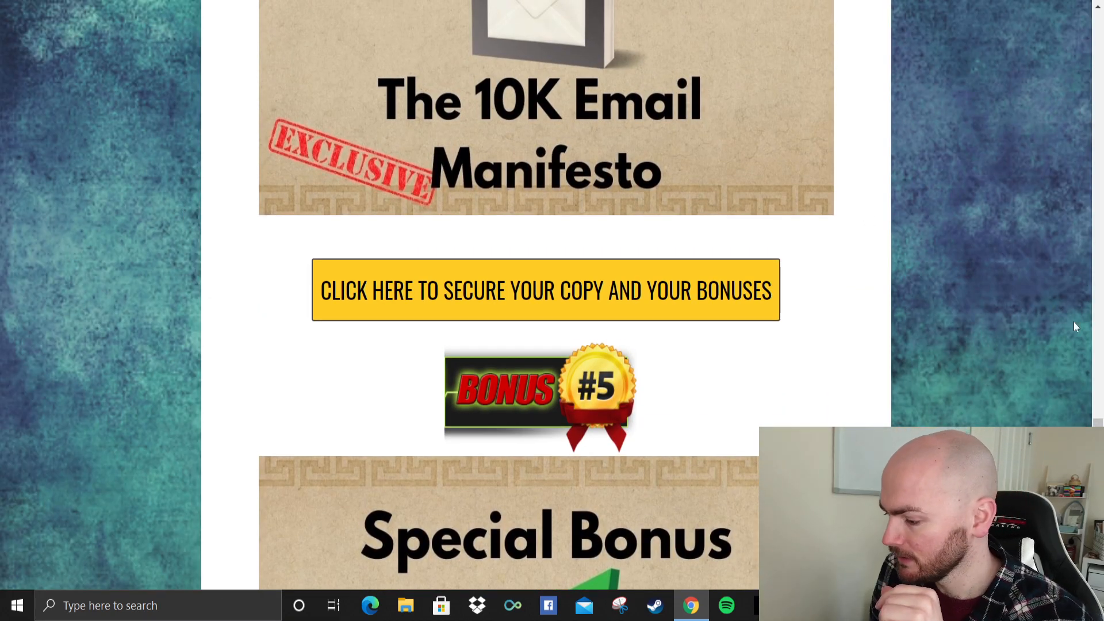
{"action": "scroll", "scroll_direction": "down", "scroll_amount": 3}
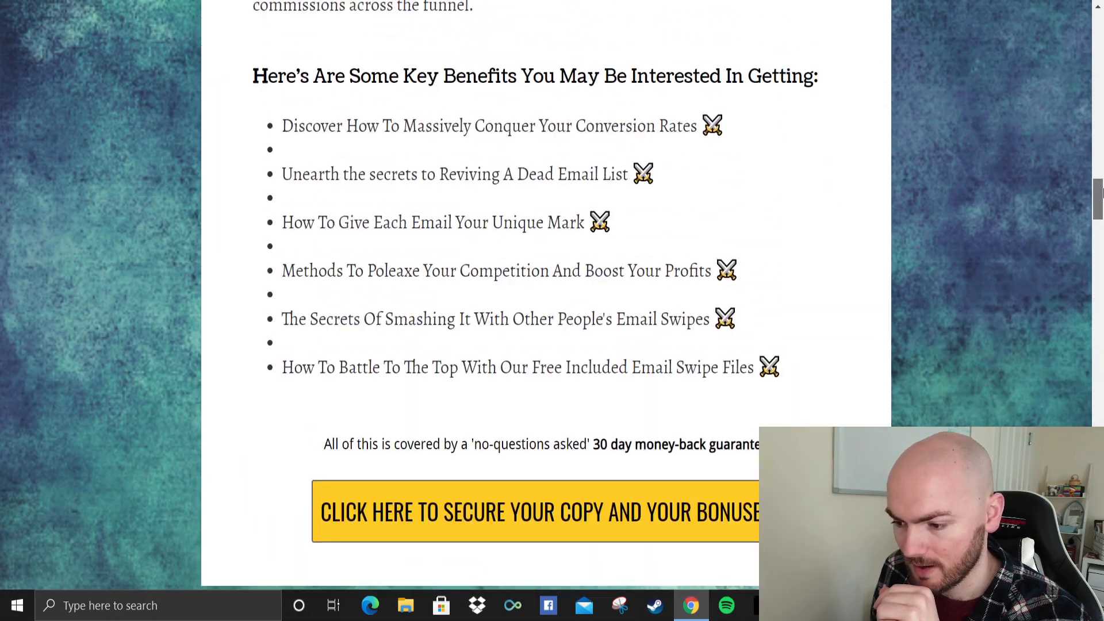
{"action": "scroll", "scroll_direction": "down", "scroll_amount": 3}
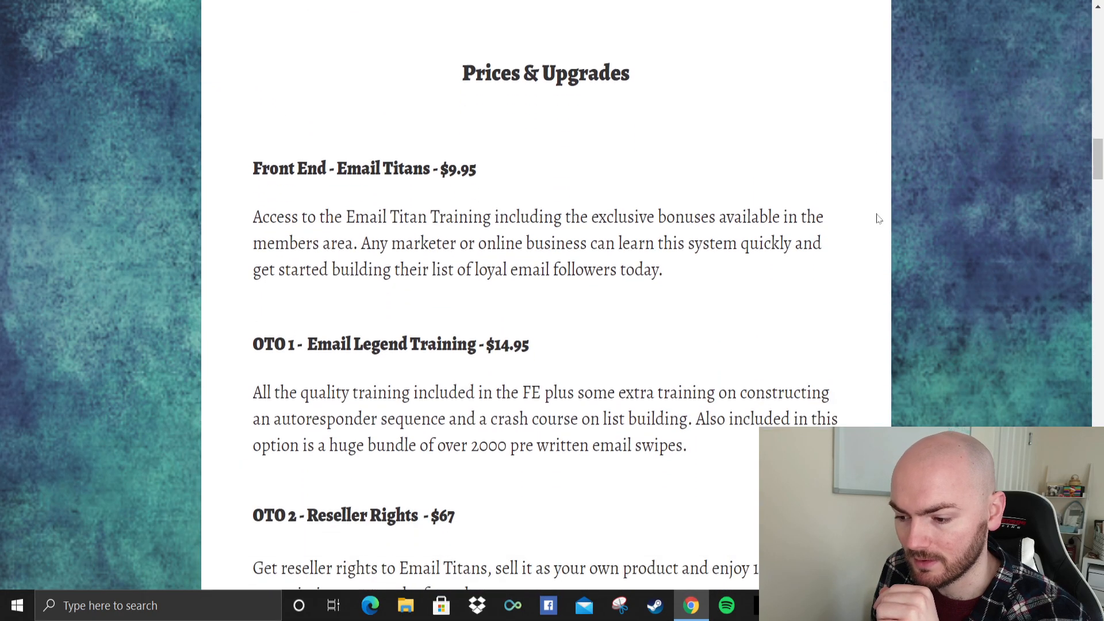
{"action": "scroll", "scroll_direction": "down", "scroll_amount": 3}
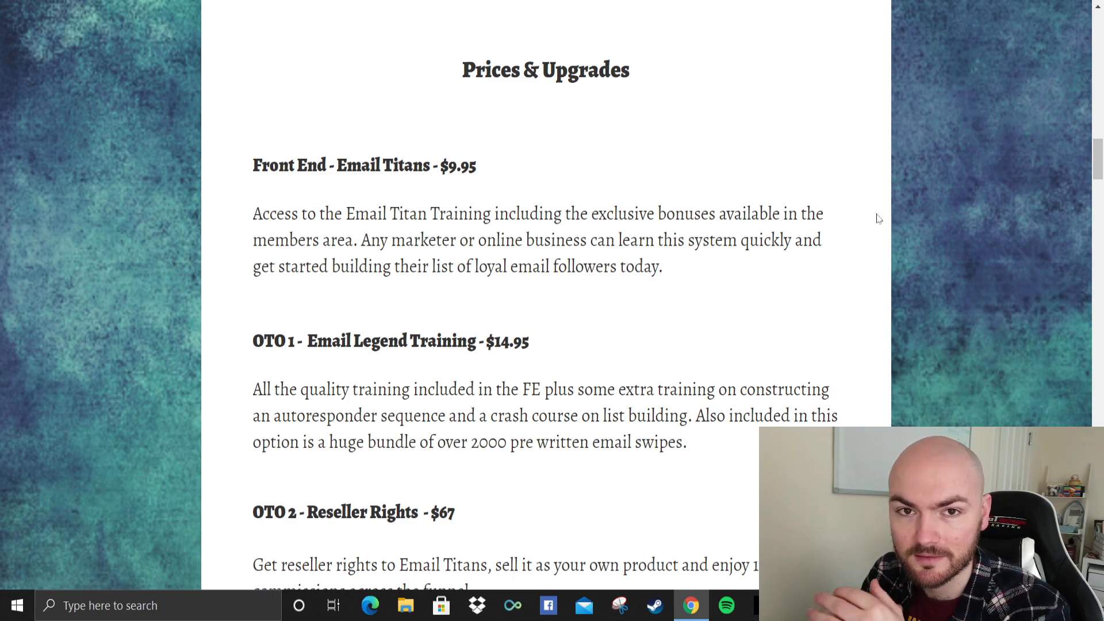
{"action": "scroll", "scroll_direction": "down", "scroll_amount": 3}
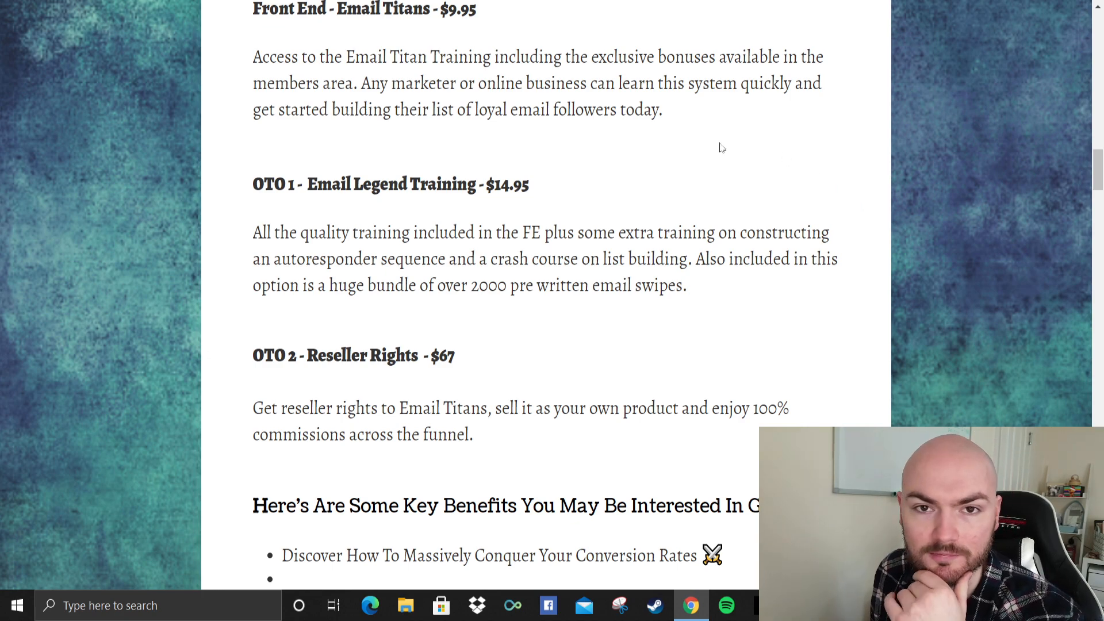
{"action": "scroll", "scroll_direction": "down", "scroll_amount": 3}
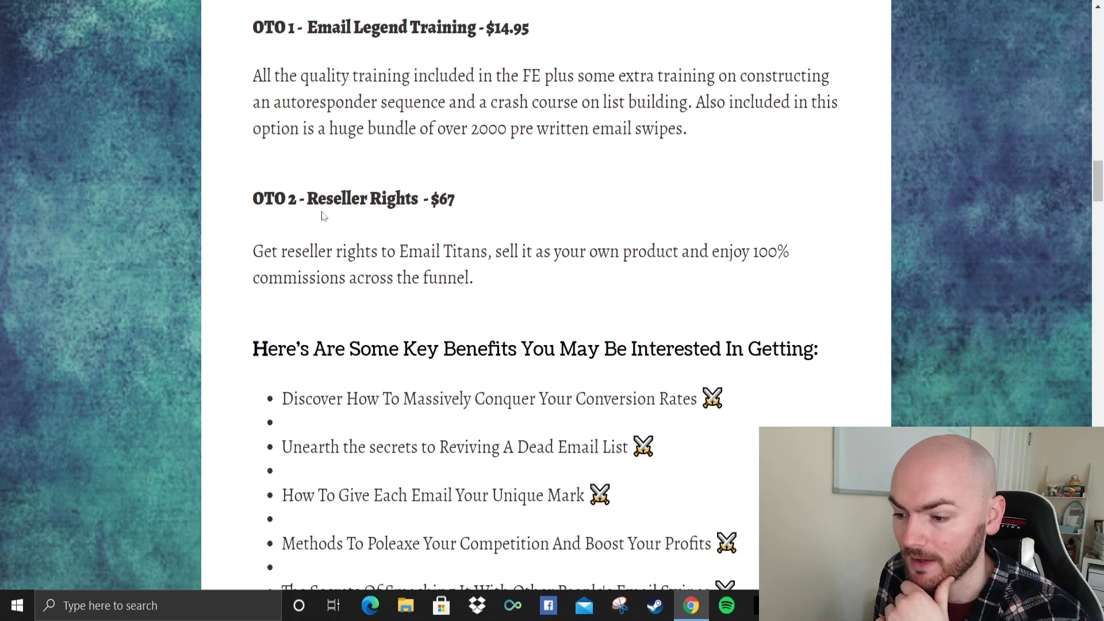
{"action": "mouse_move", "coordinate": [379, 148]}
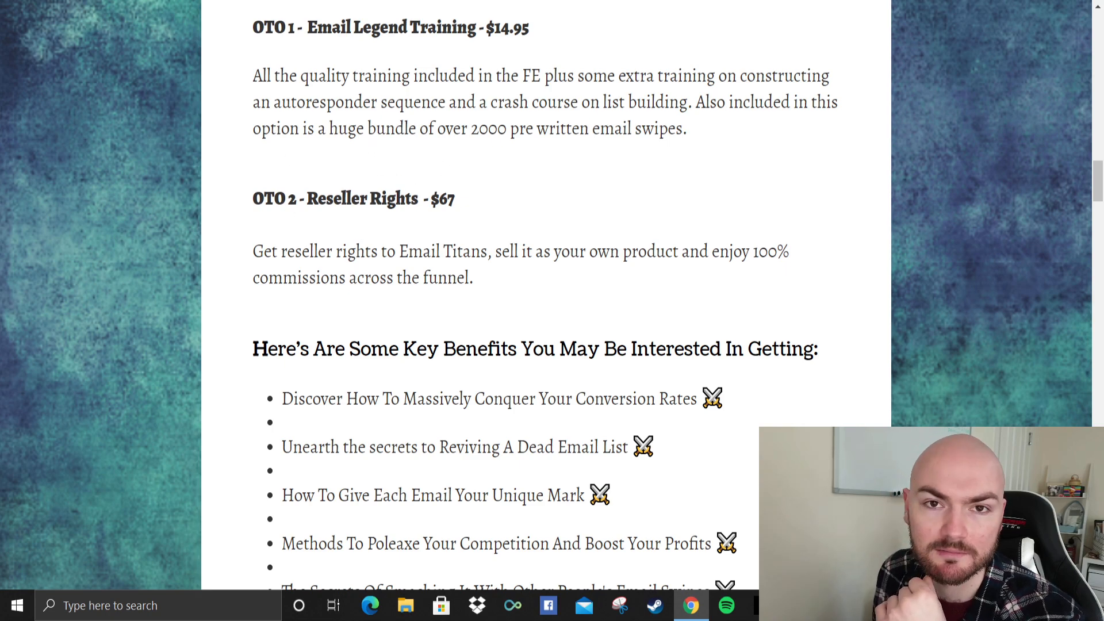
{"action": "mouse_move", "coordinate": [478, 181]}
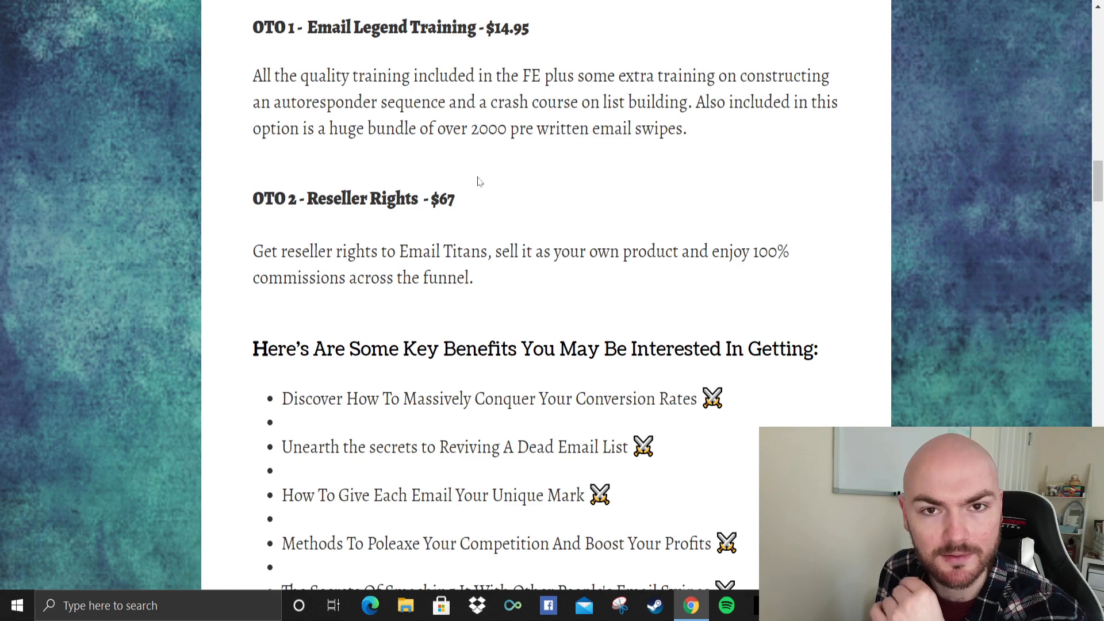
{"action": "scroll", "scroll_direction": "down", "scroll_amount": 3}
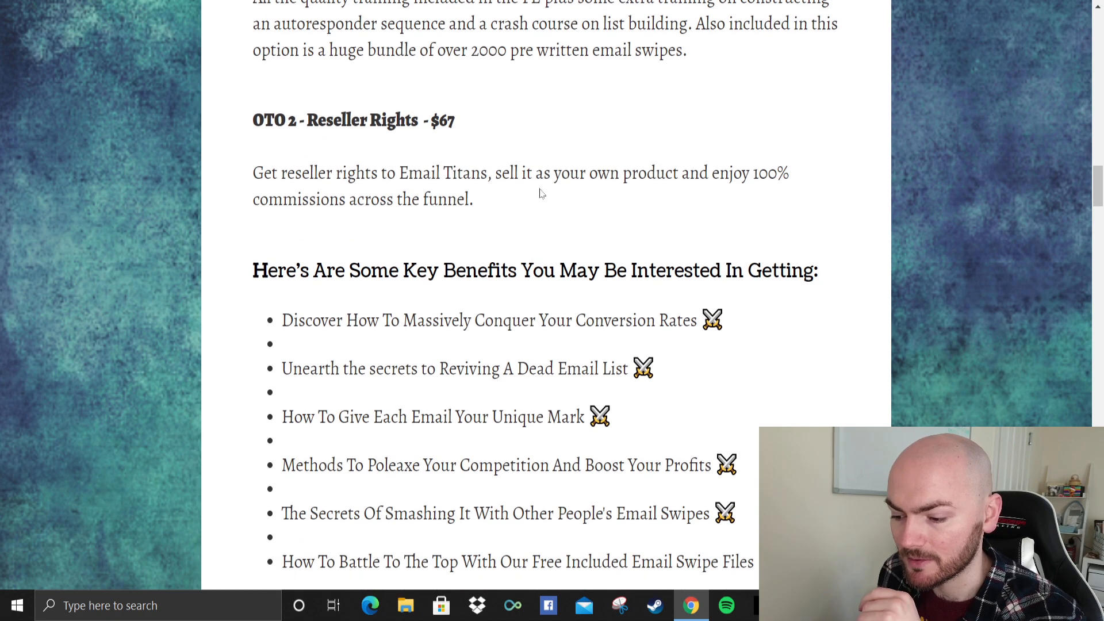
{"action": "scroll", "scroll_direction": "up", "scroll_amount": 3}
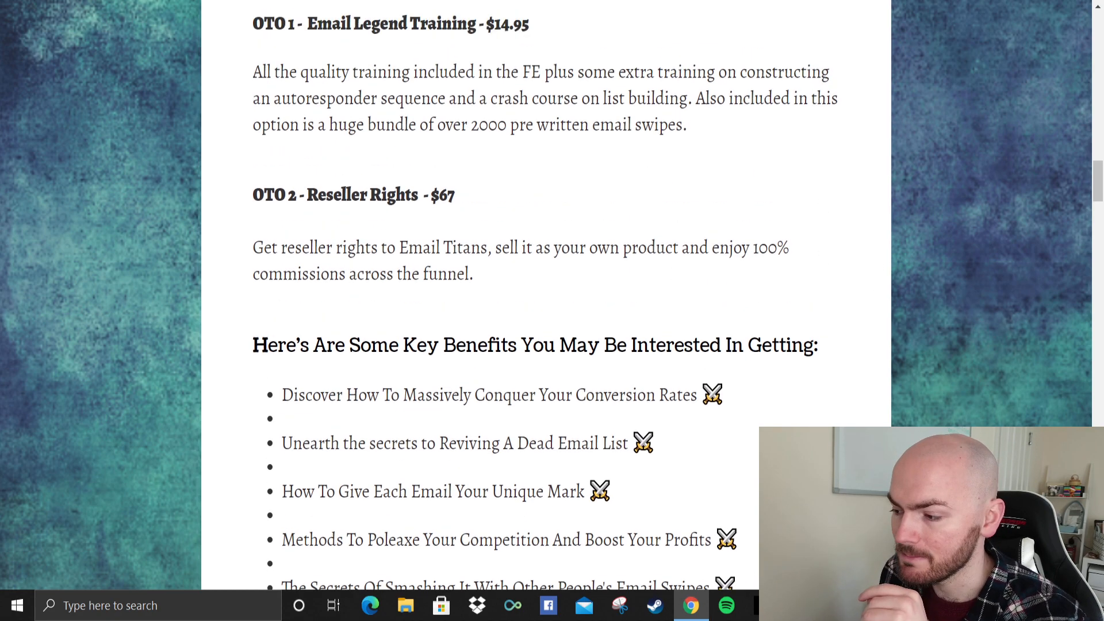
{"action": "scroll", "scroll_direction": "up", "scroll_amount": 3}
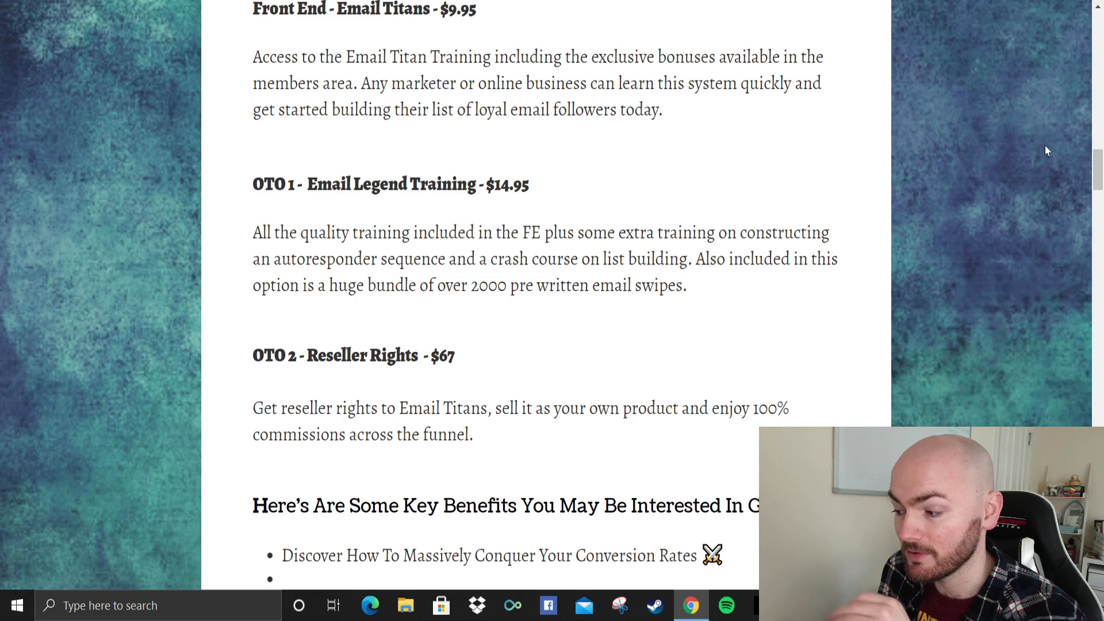
{"action": "scroll", "scroll_direction": "up", "scroll_amount": 3}
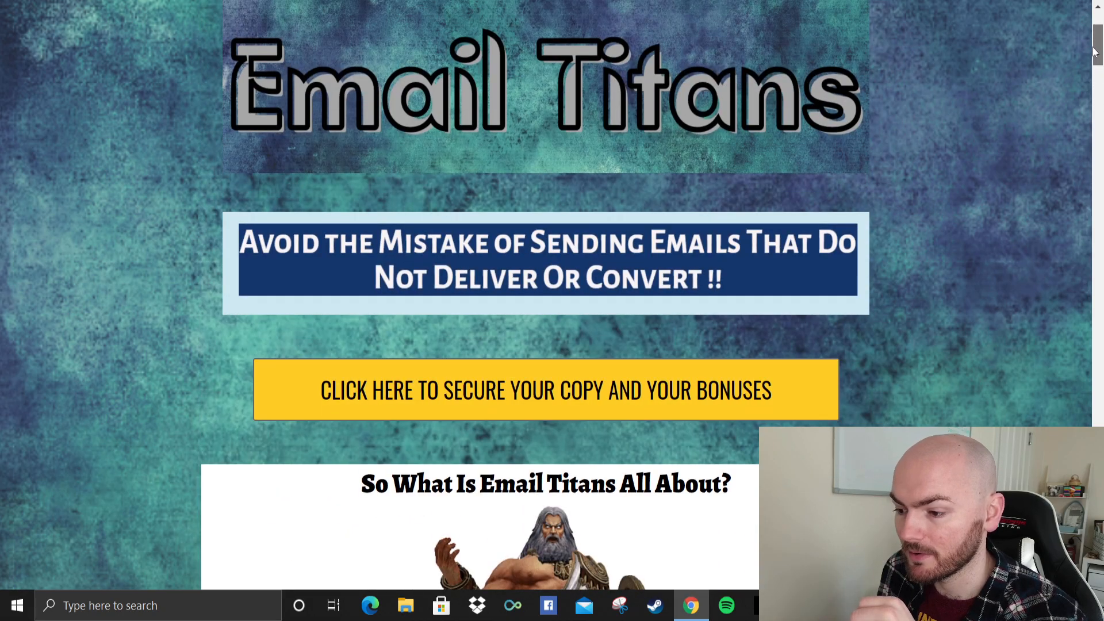
{"action": "scroll", "scroll_direction": "down", "scroll_amount": 3}
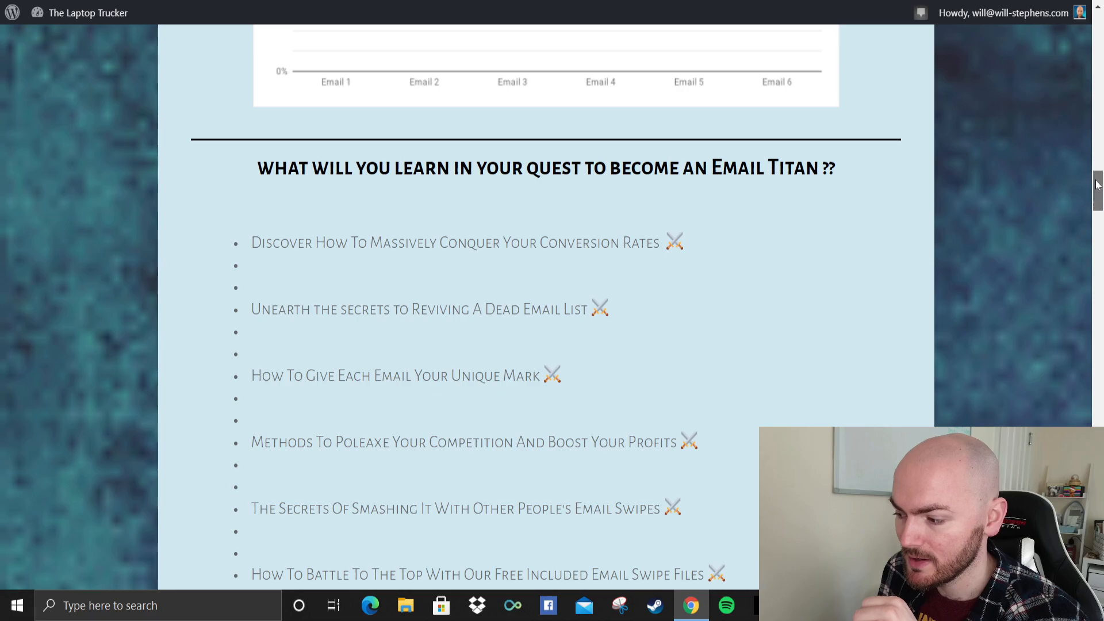
{"action": "scroll", "scroll_direction": "up", "scroll_amount": 3}
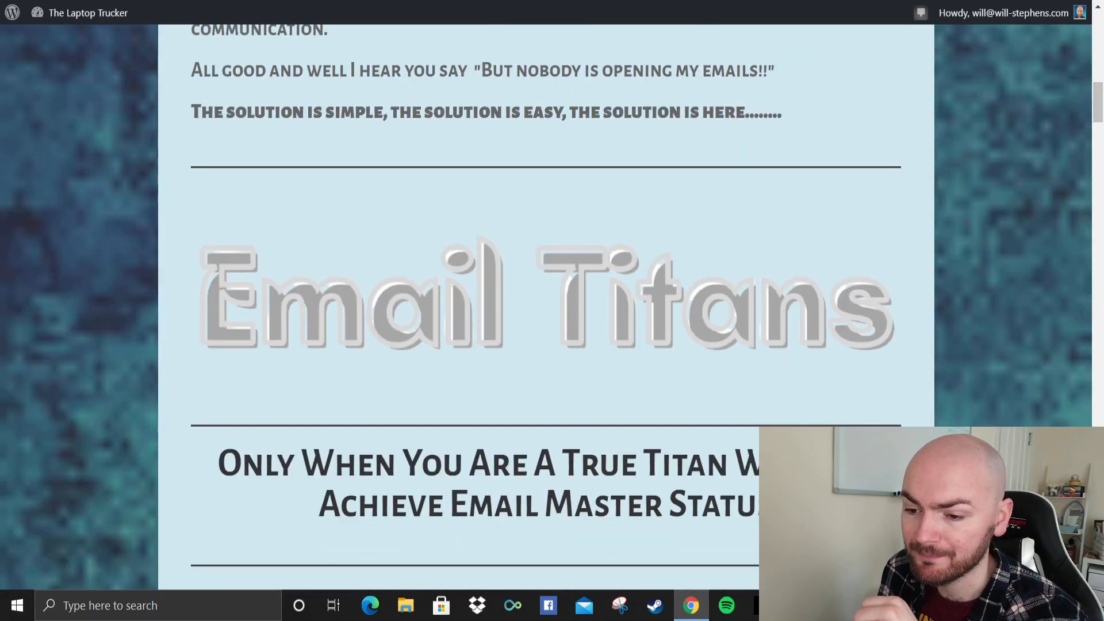
{"action": "scroll", "scroll_direction": "down", "scroll_amount": 3}
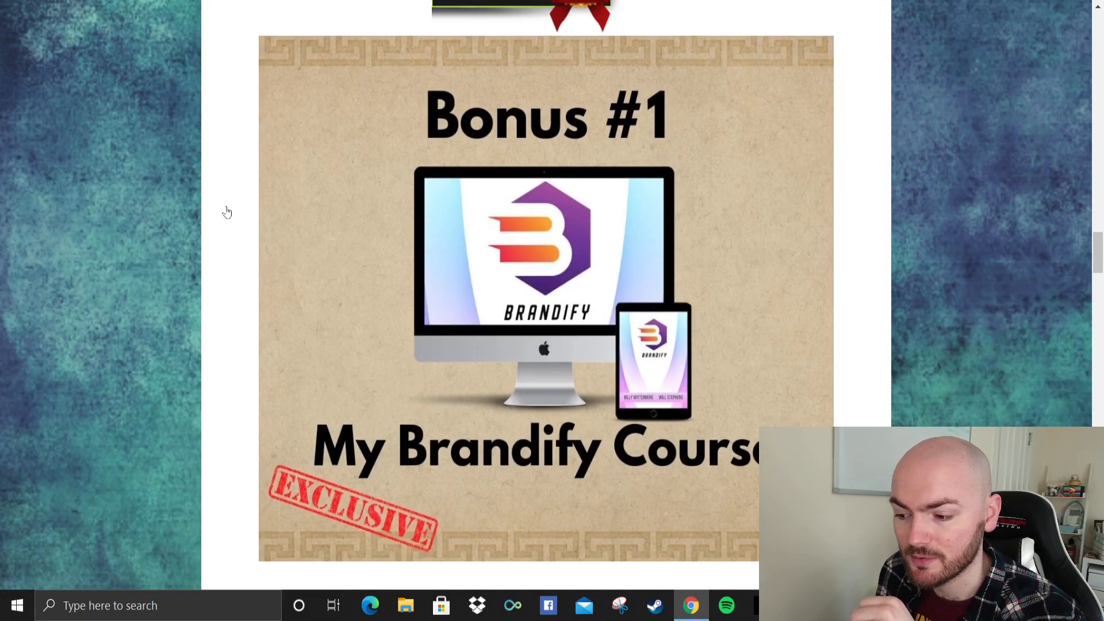
{"action": "scroll", "scroll_direction": "down", "scroll_amount": 3}
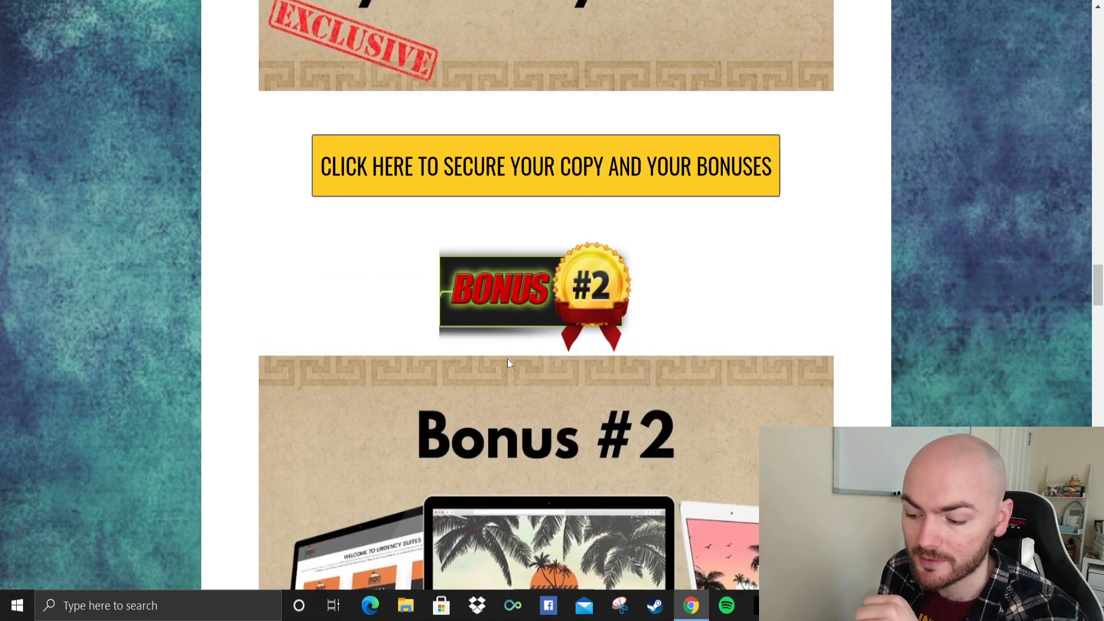
{"action": "scroll", "scroll_direction": "down", "scroll_amount": 3}
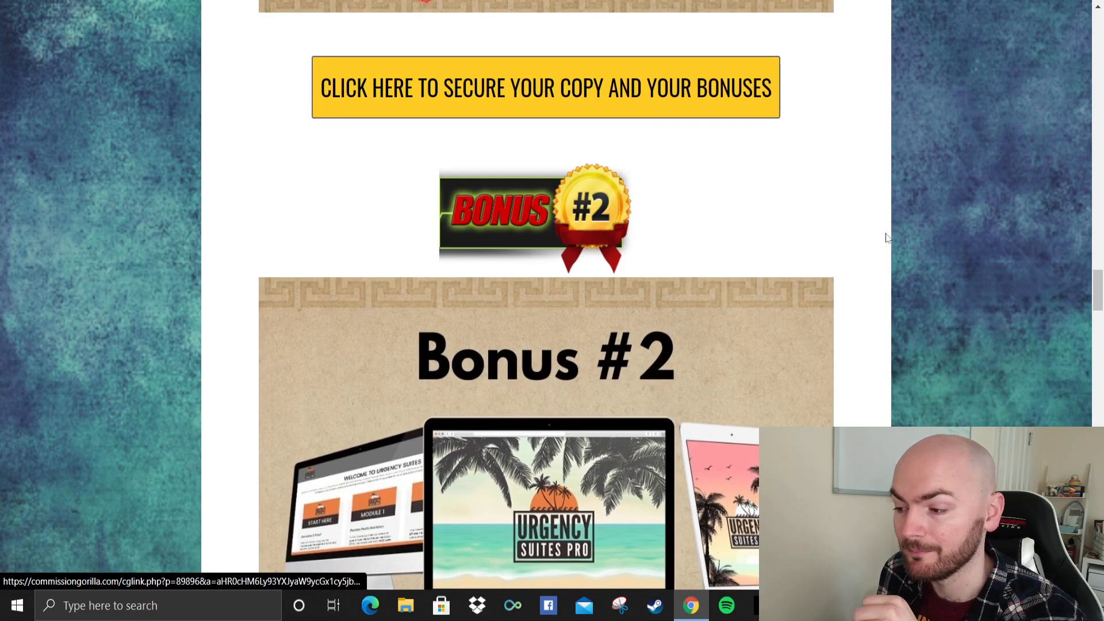
{"action": "scroll", "scroll_direction": "up", "scroll_amount": 3}
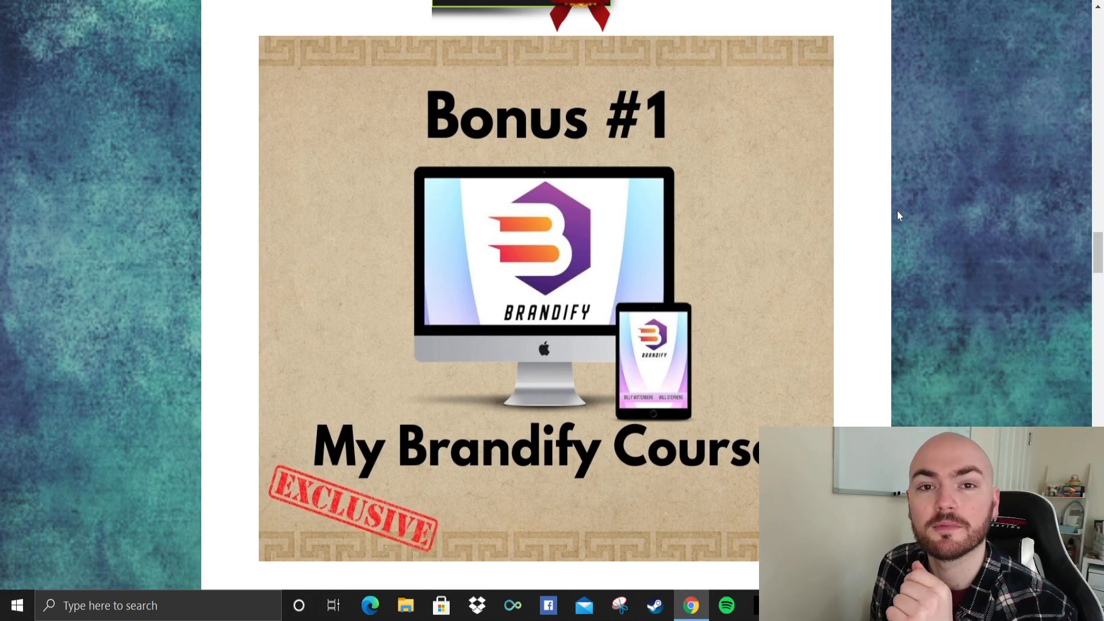
{"action": "mouse_move", "coordinate": [801, 15]}
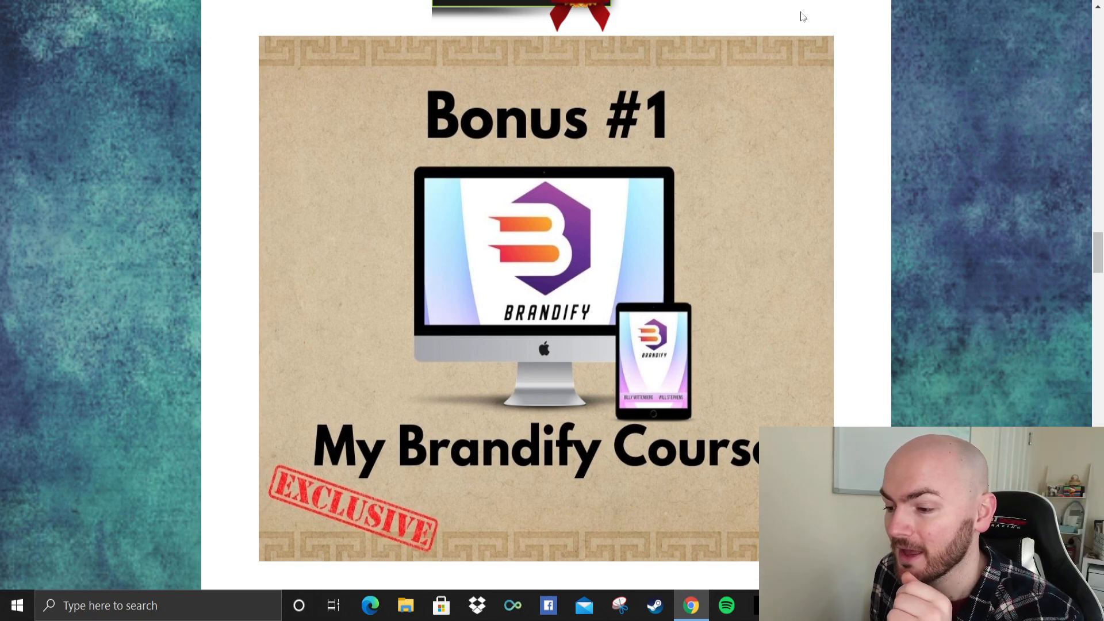
{"action": "mouse_move", "coordinate": [820, 6]}
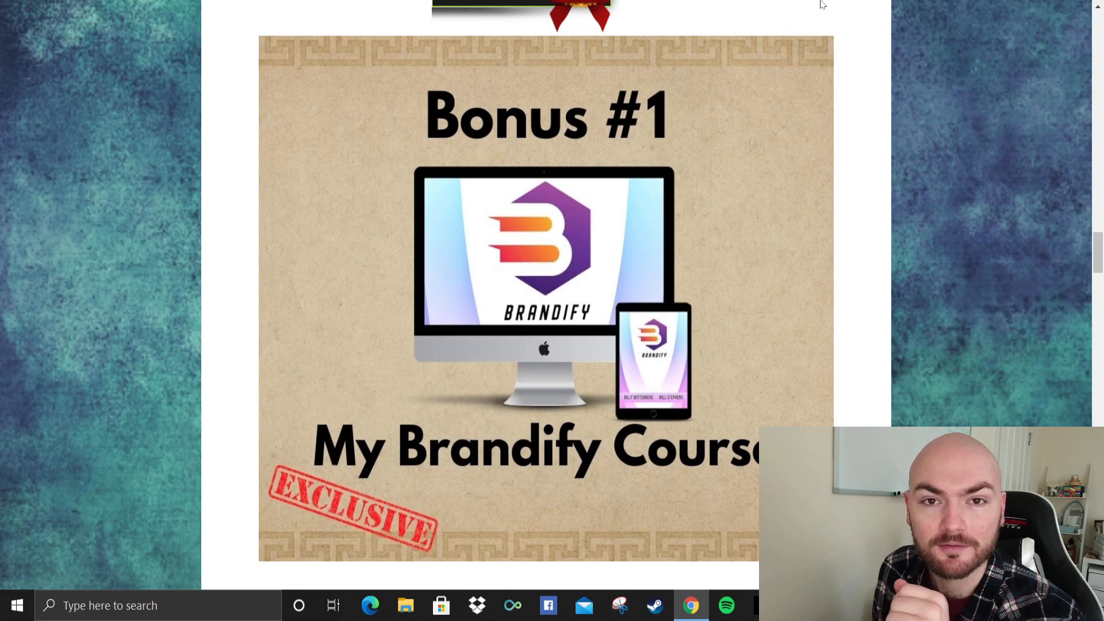